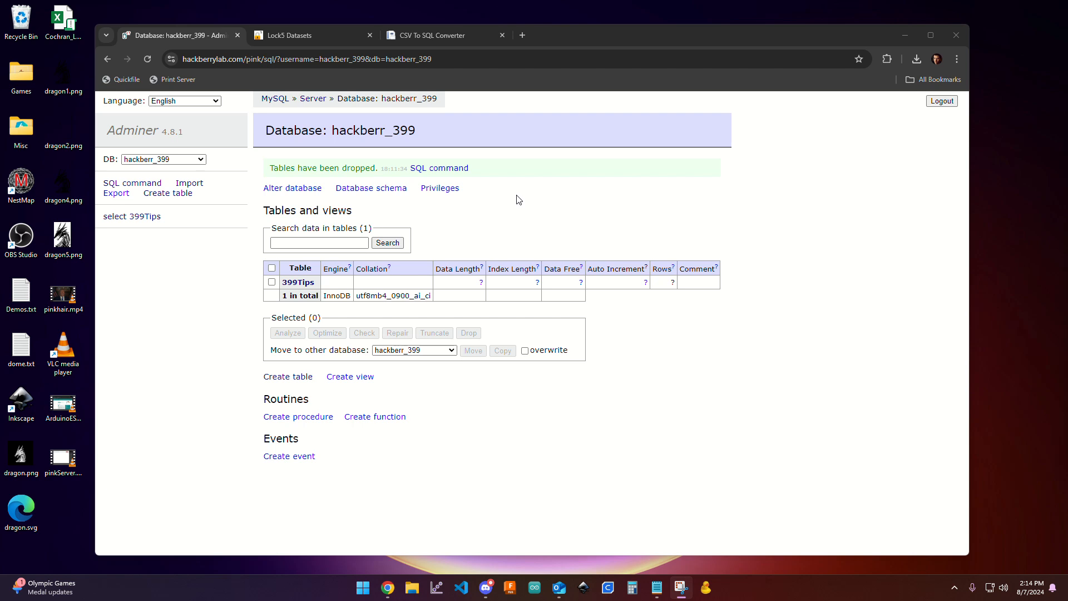
mouse_move(236, 155)
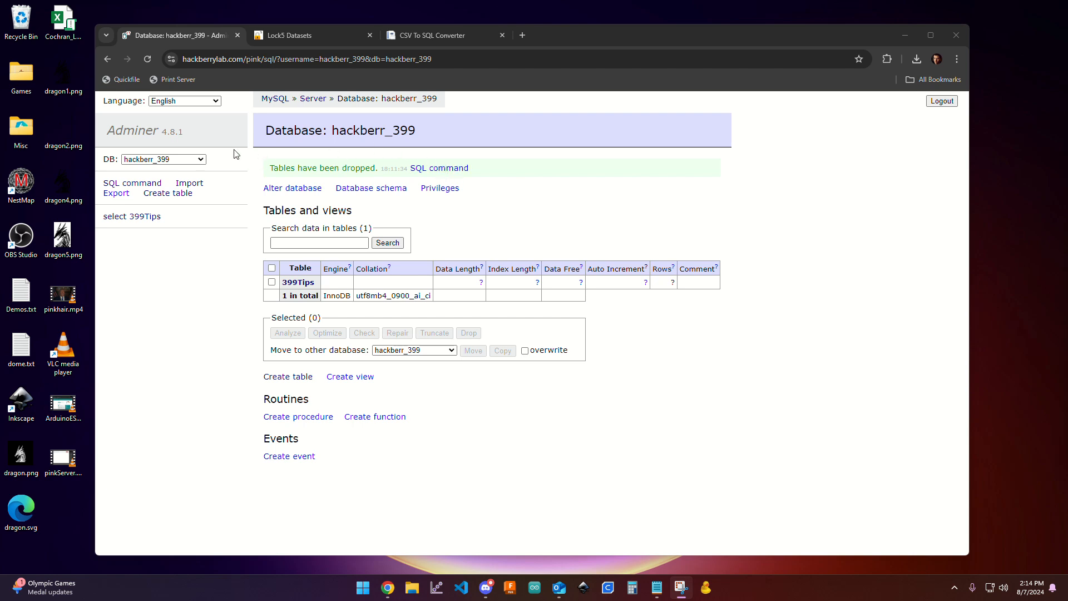
mouse_move(273, 183)
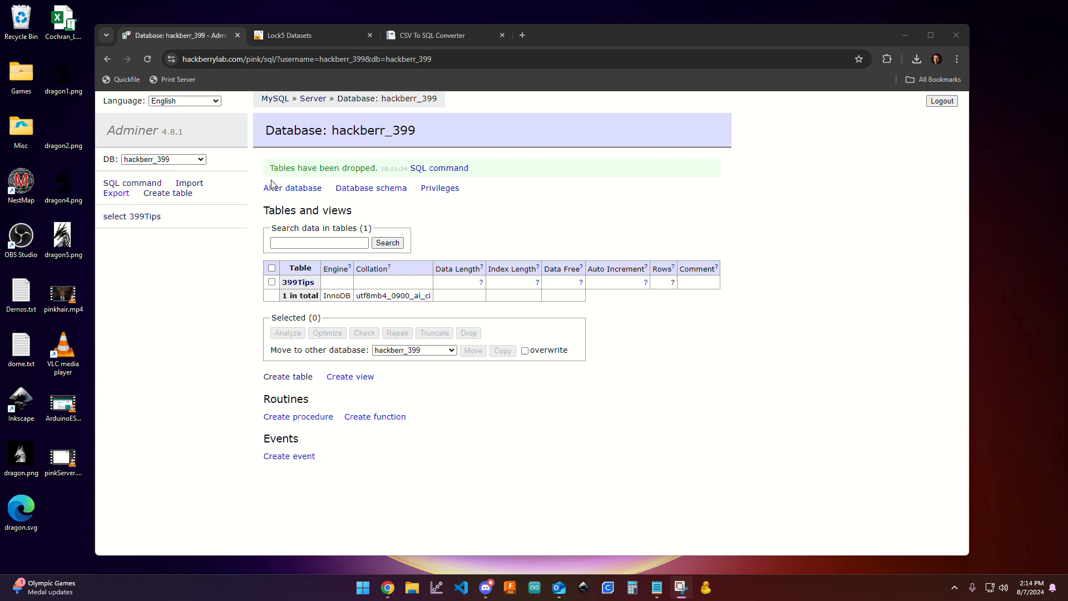
mouse_move(254, 104)
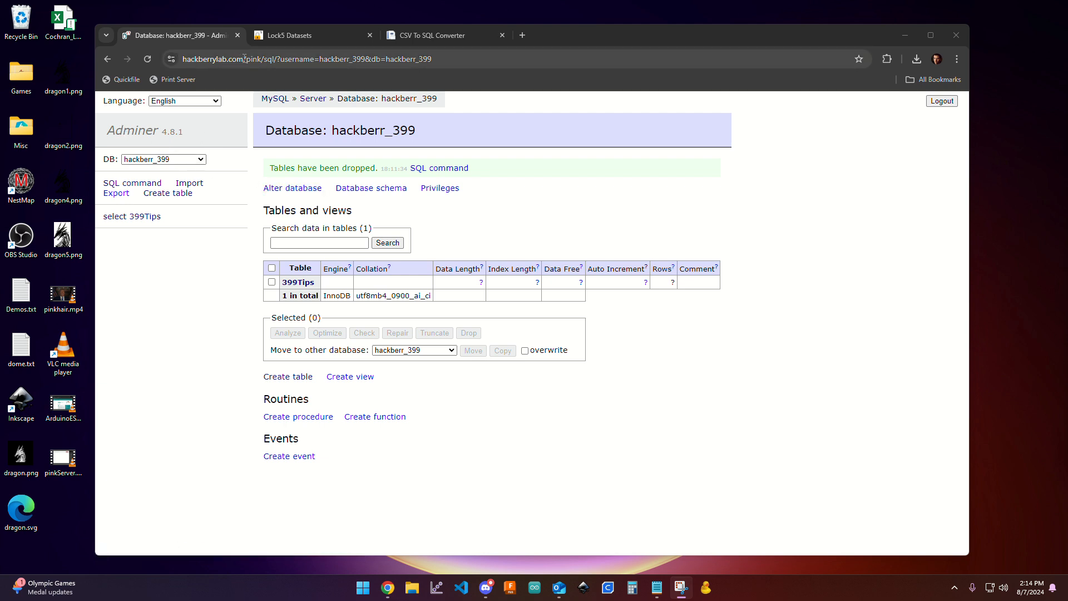
mouse_move(409, 168)
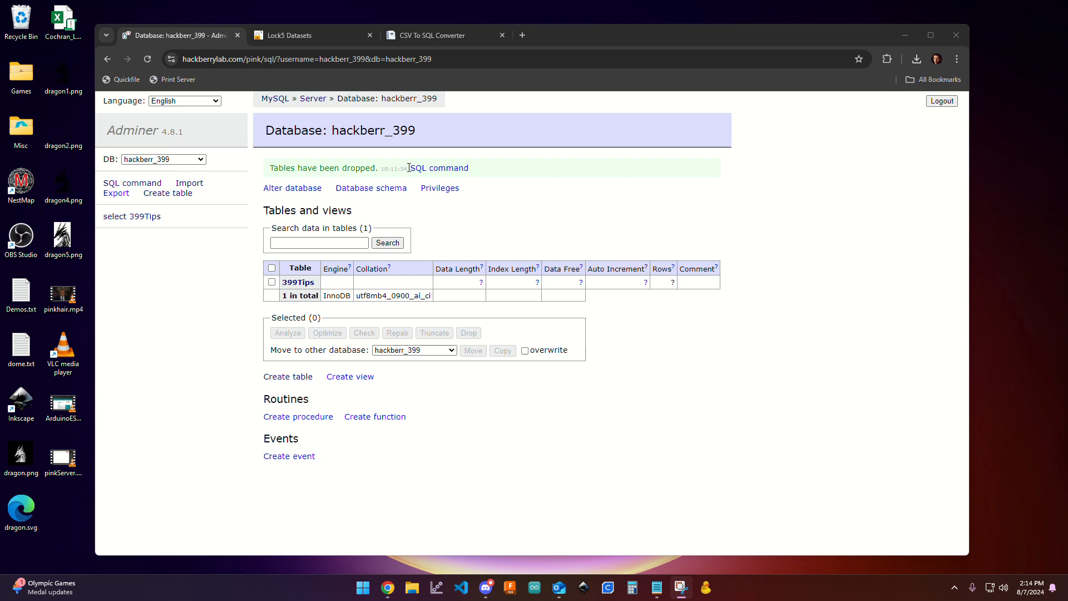
mouse_move(491, 214)
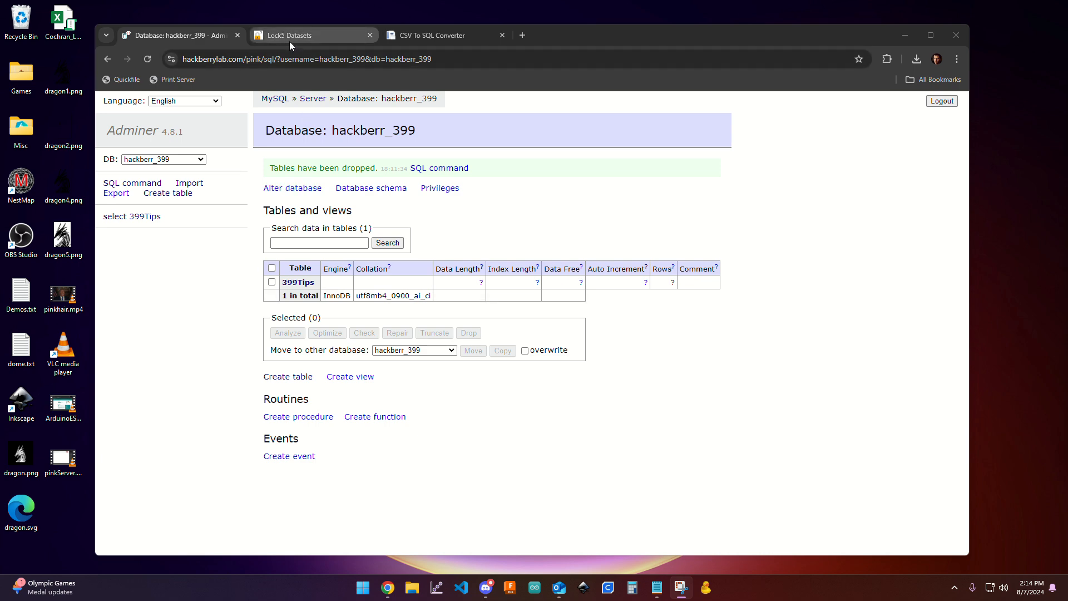
- Browse down the Third Edition datasets list from CollegeScores toward LifeExpectancyVehicles
left_click(292, 34)
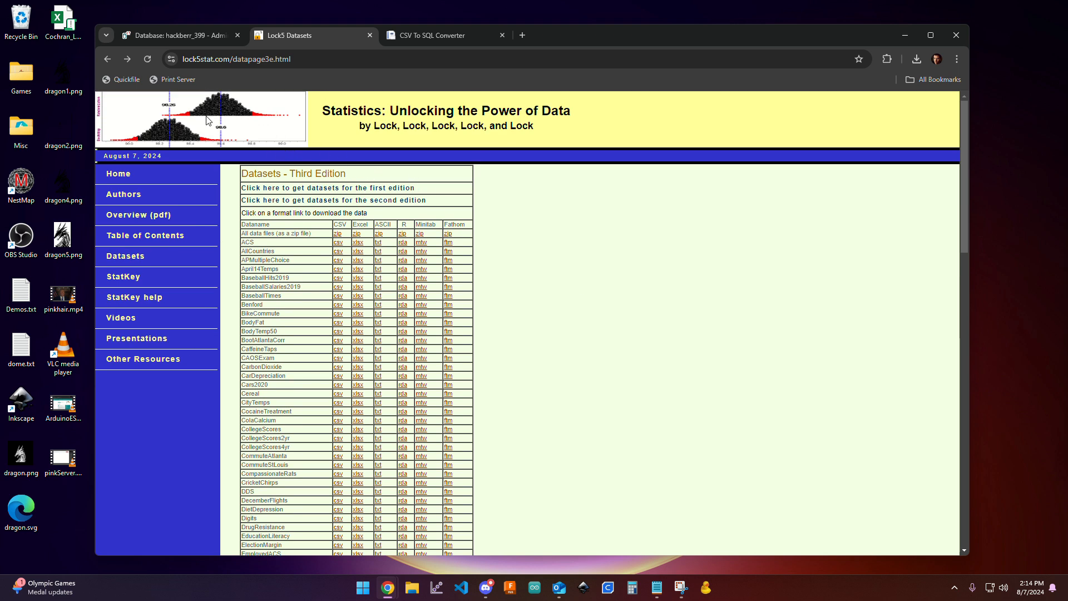
mouse_move(510, 242)
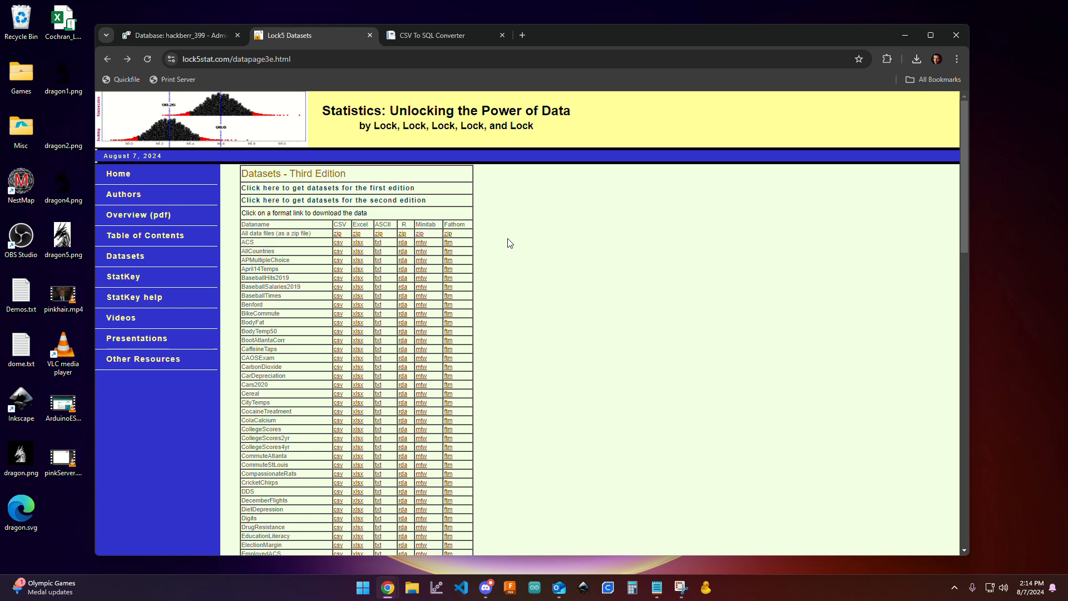
mouse_move(294, 259)
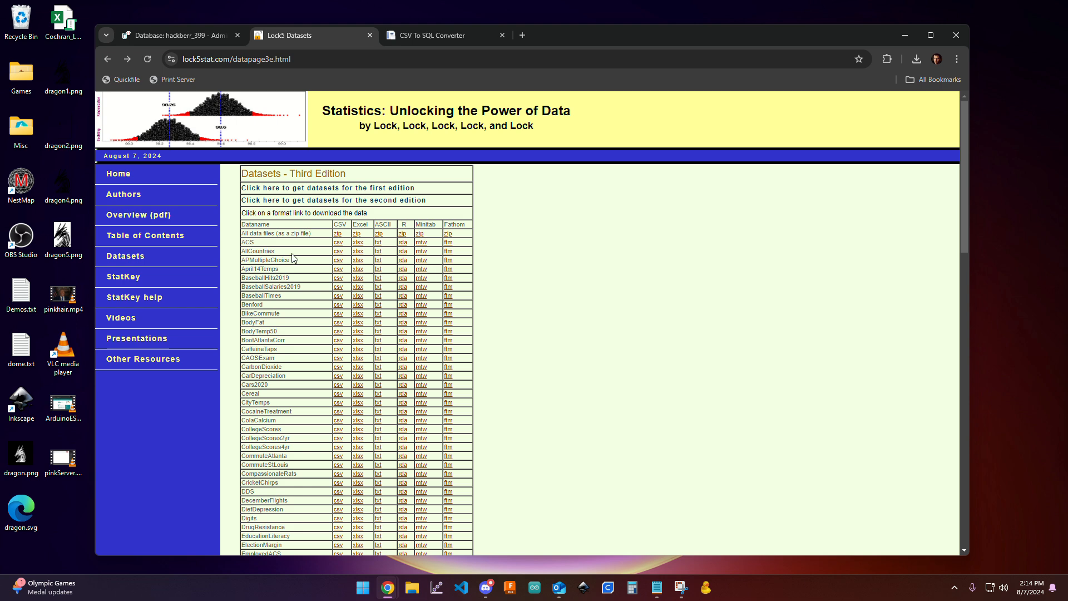
scroll("down", 3)
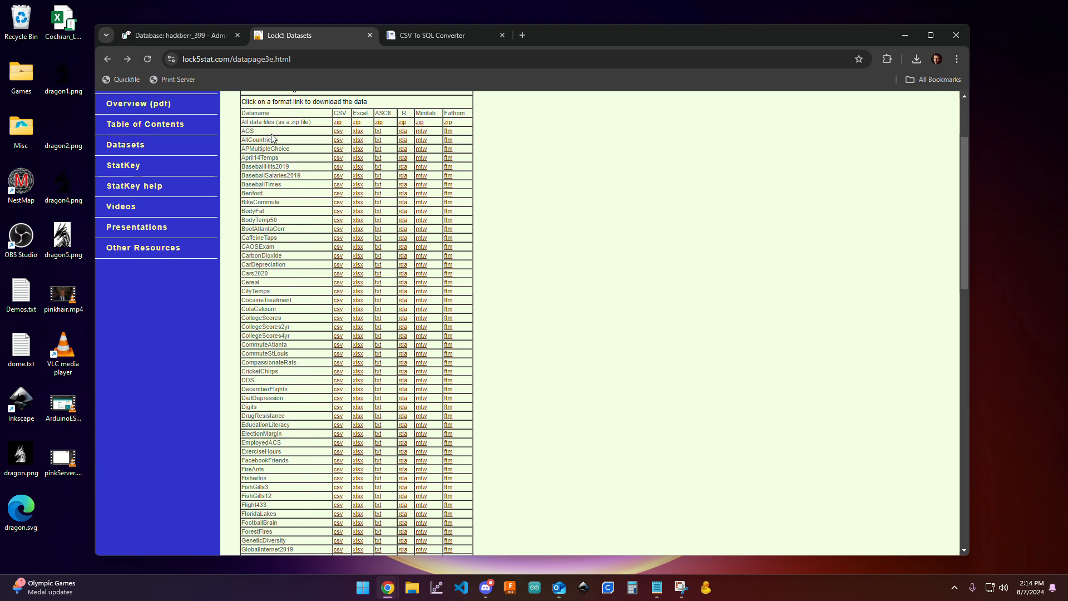
mouse_move(255, 327)
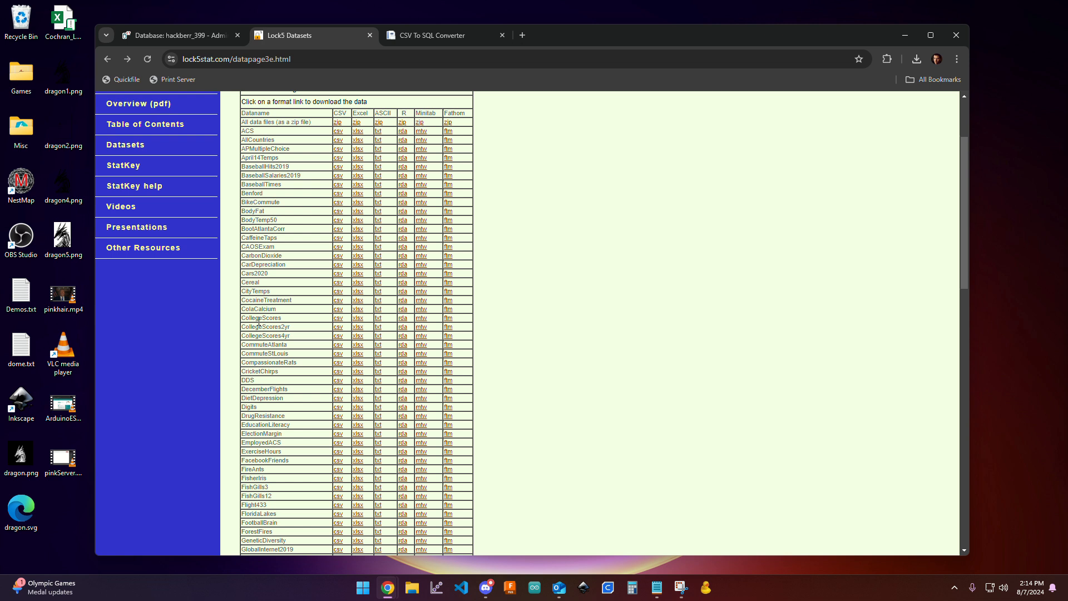
scroll("down", 3)
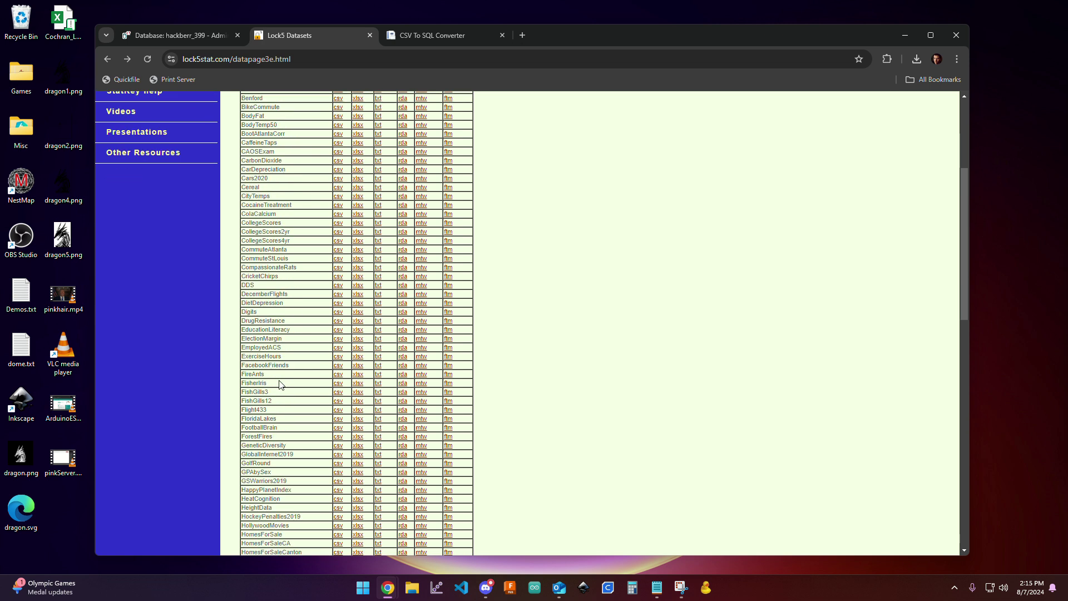
scroll("down", 3)
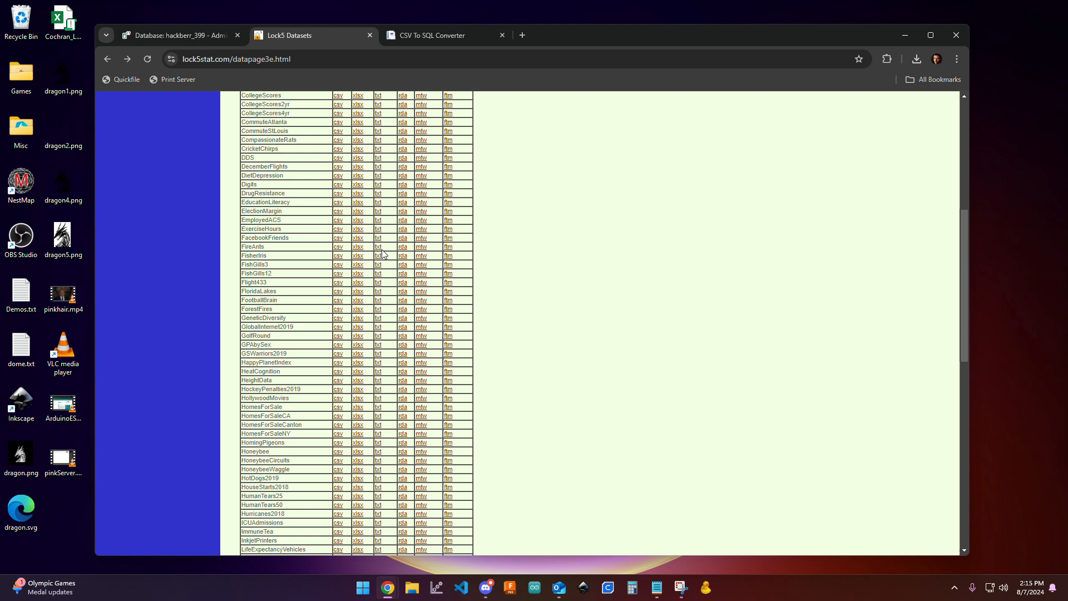
left_click(378, 245)
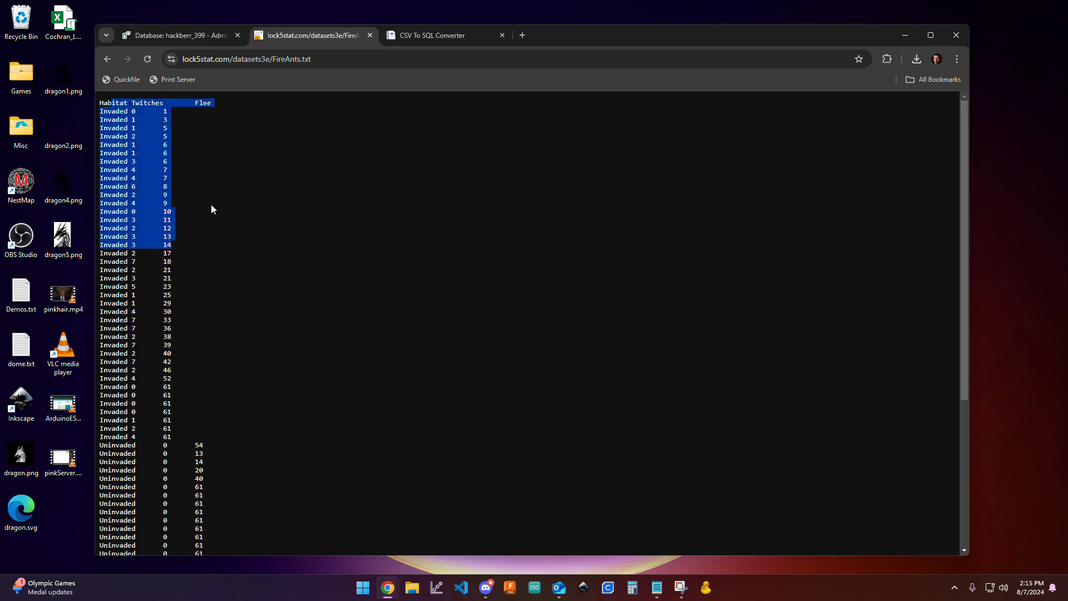
left_click(150, 109)
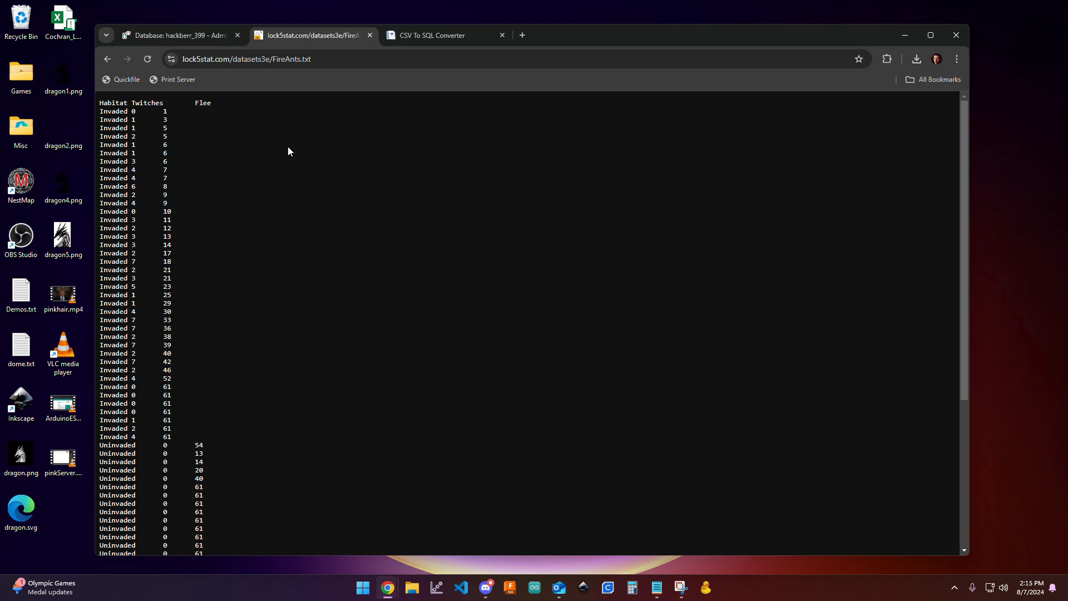
mouse_move(316, 234)
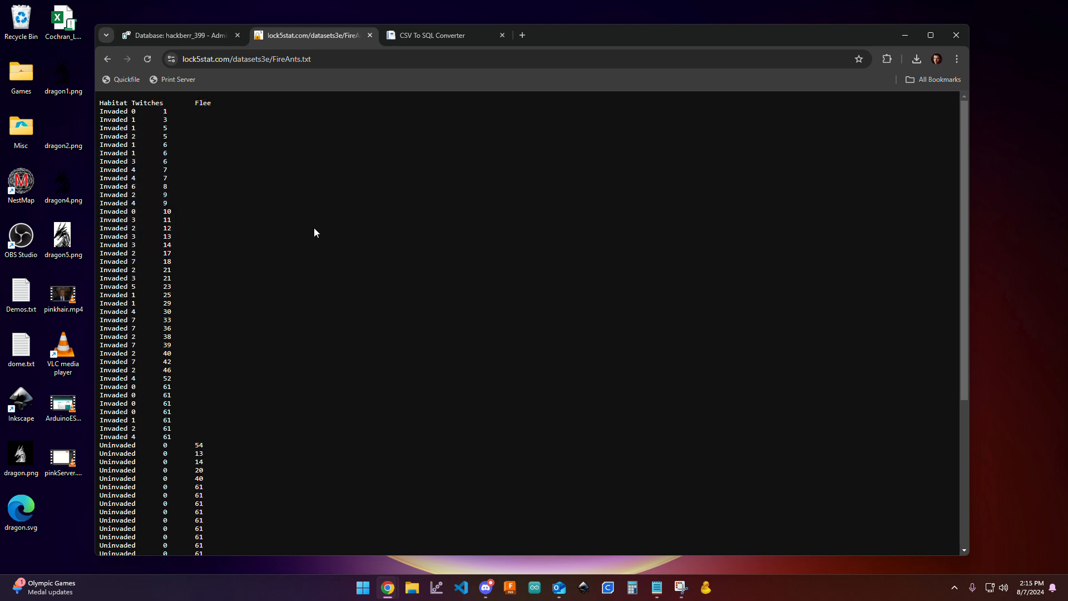
mouse_move(107, 59)
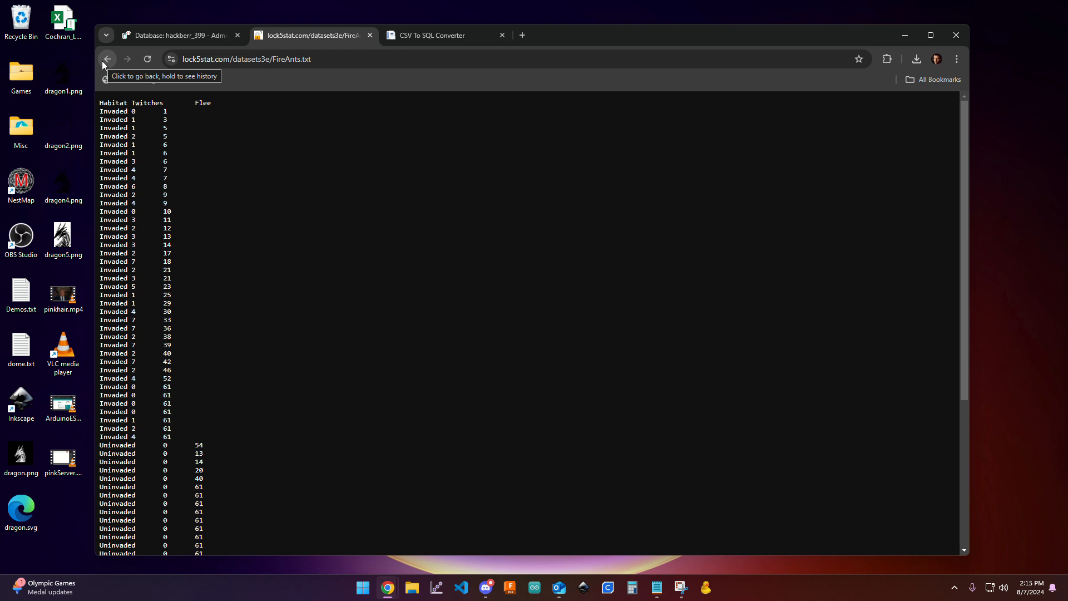
left_click(107, 59)
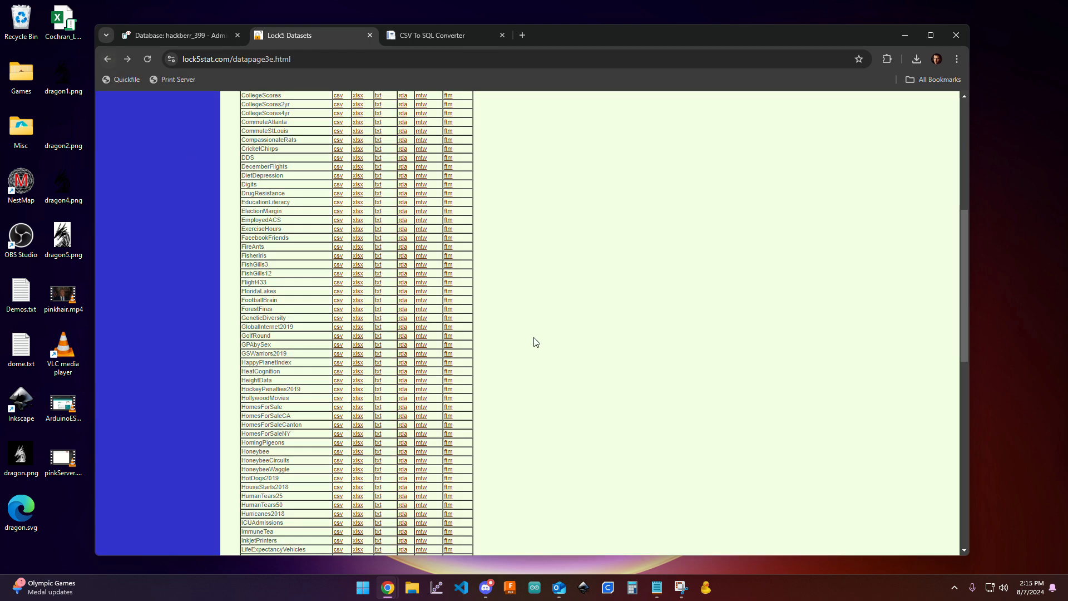
mouse_move(519, 318)
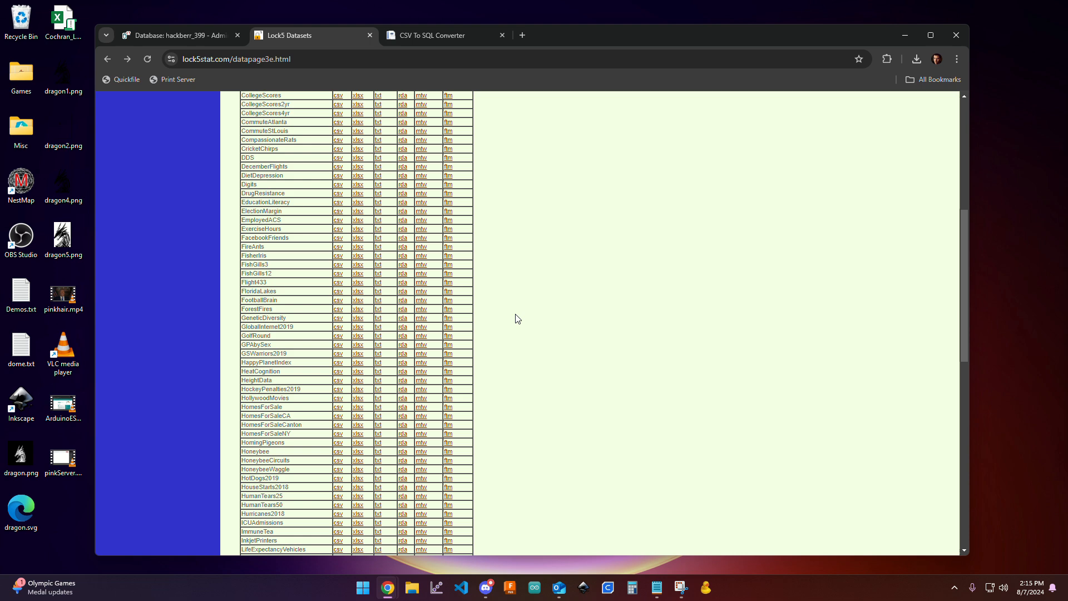
- View HappyPlanetIndex as text and look over its country, region, happiness and life-expectancy columns
scroll("down", 3)
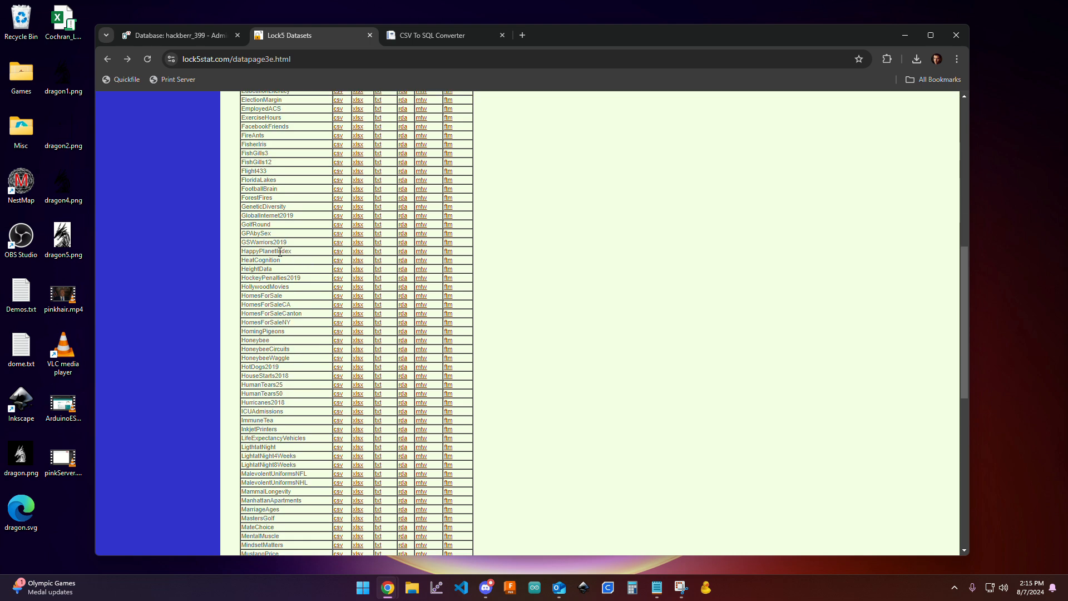
double_click(267, 251)
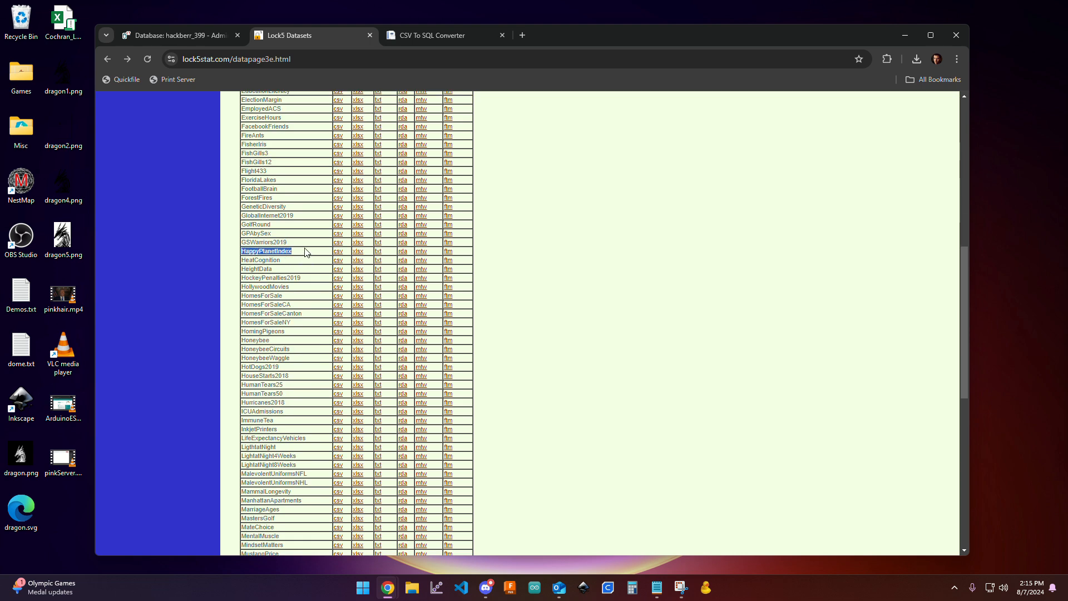
left_click(378, 260)
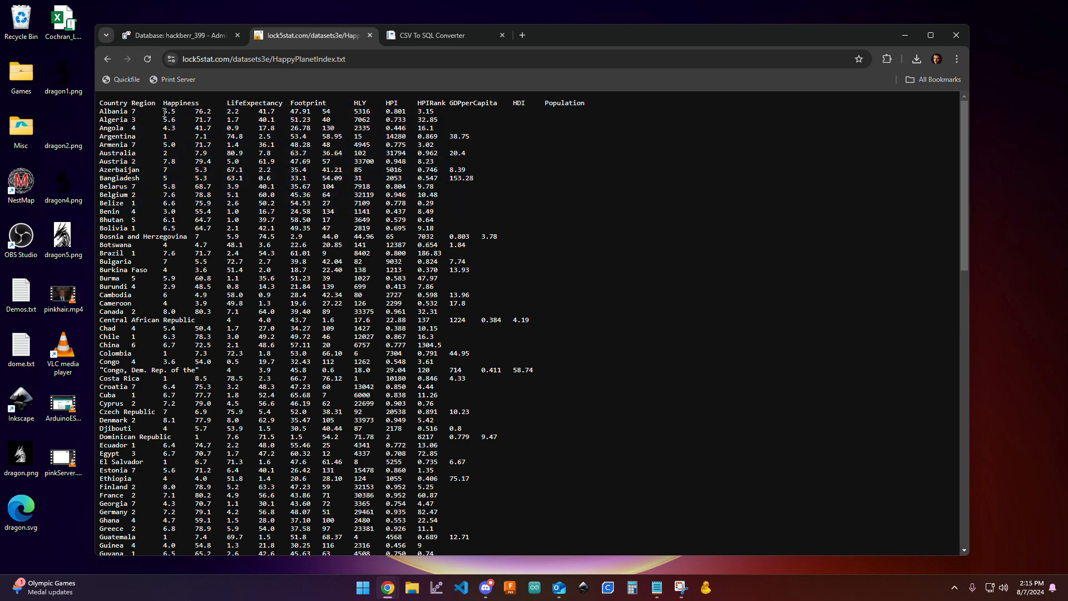
left_click_drag(163, 111, 164, 353)
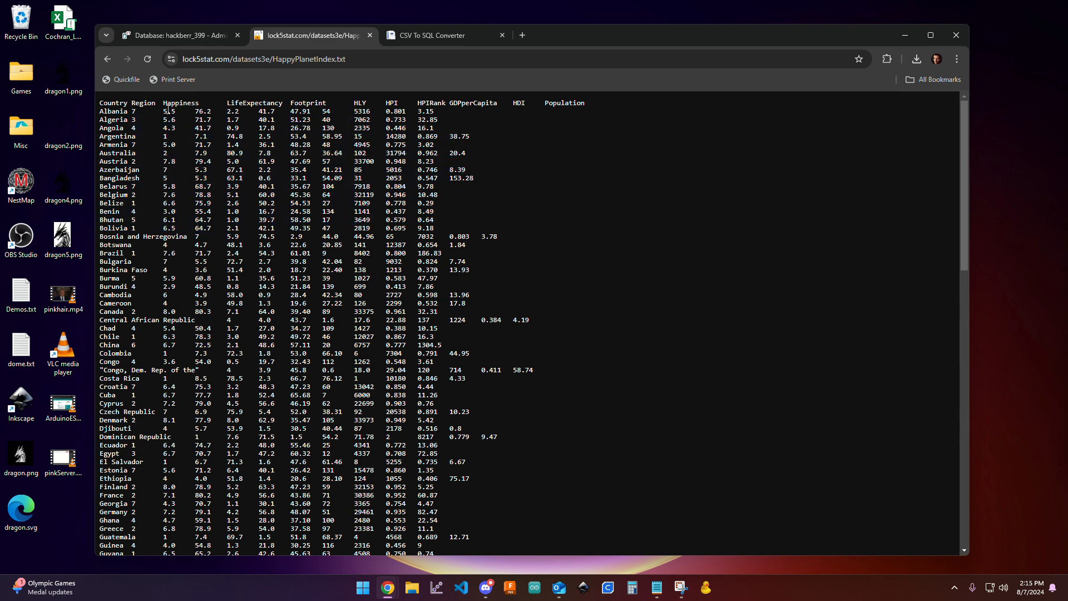
left_click_drag(164, 110, 442, 135)
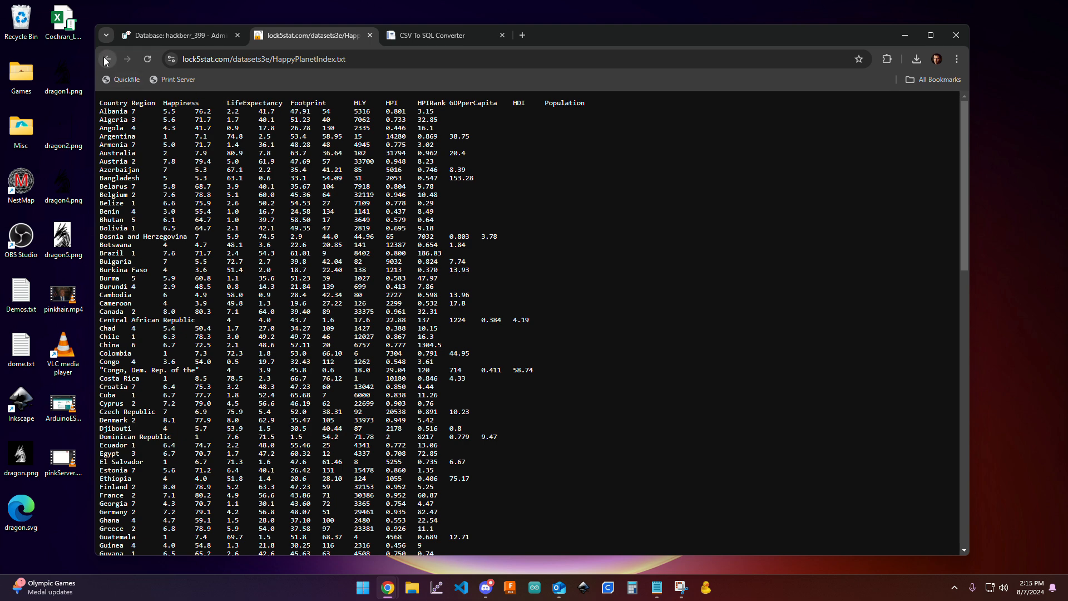
- Return to the datasets list and copy the HappyPlanetIndex csv link address
left_click(107, 59)
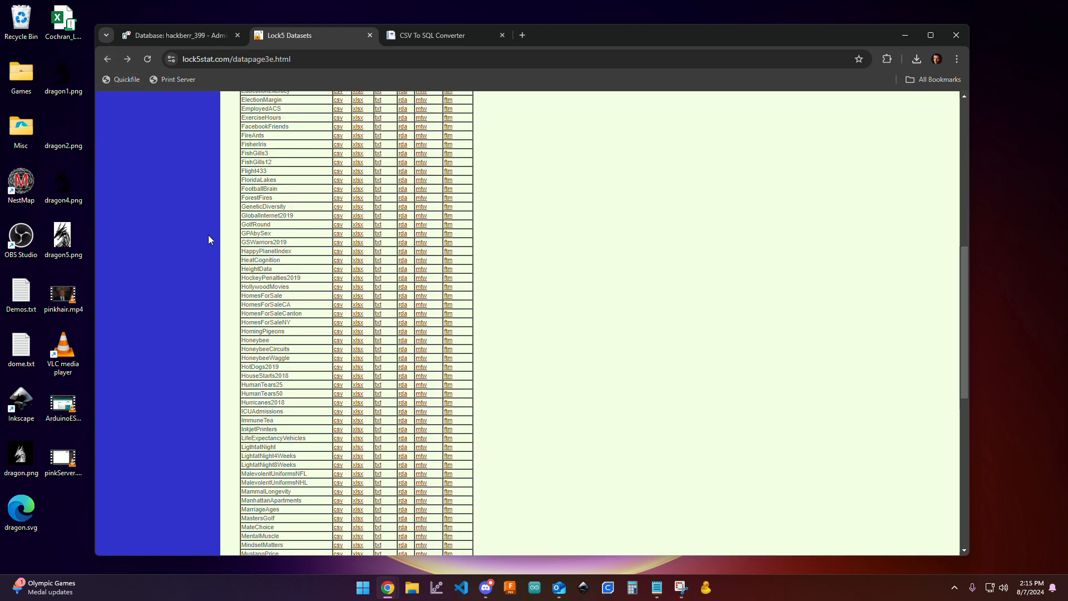
mouse_move(337, 252)
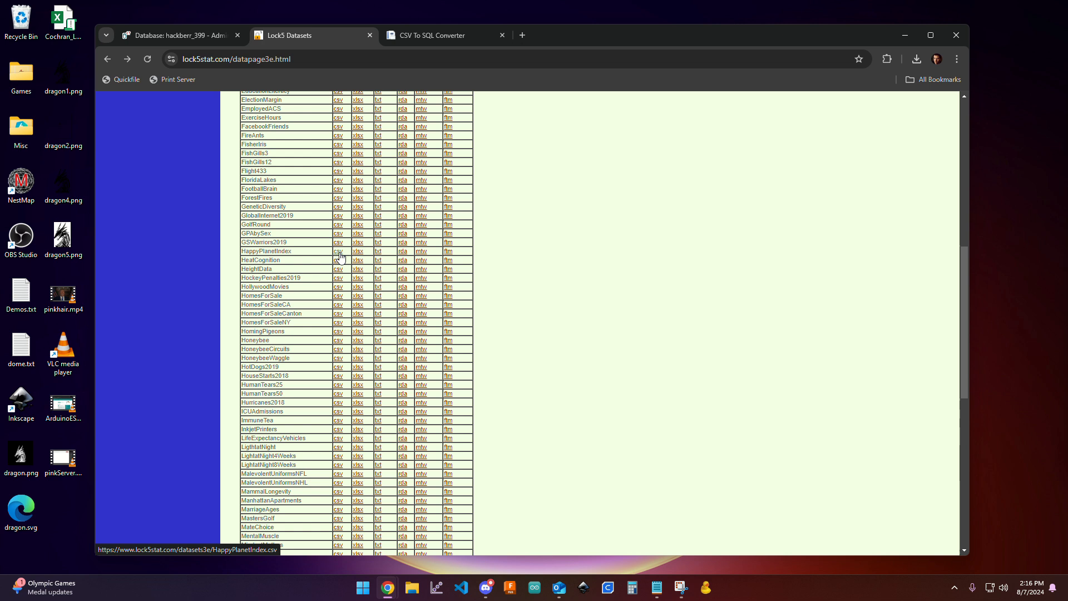
right_click(338, 252)
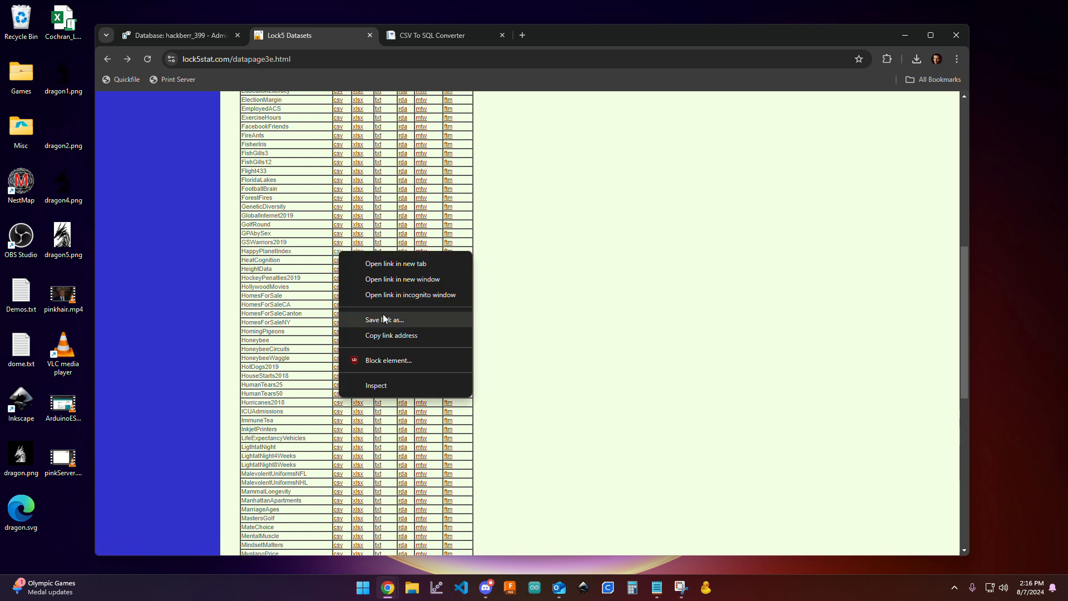
mouse_move(398, 336)
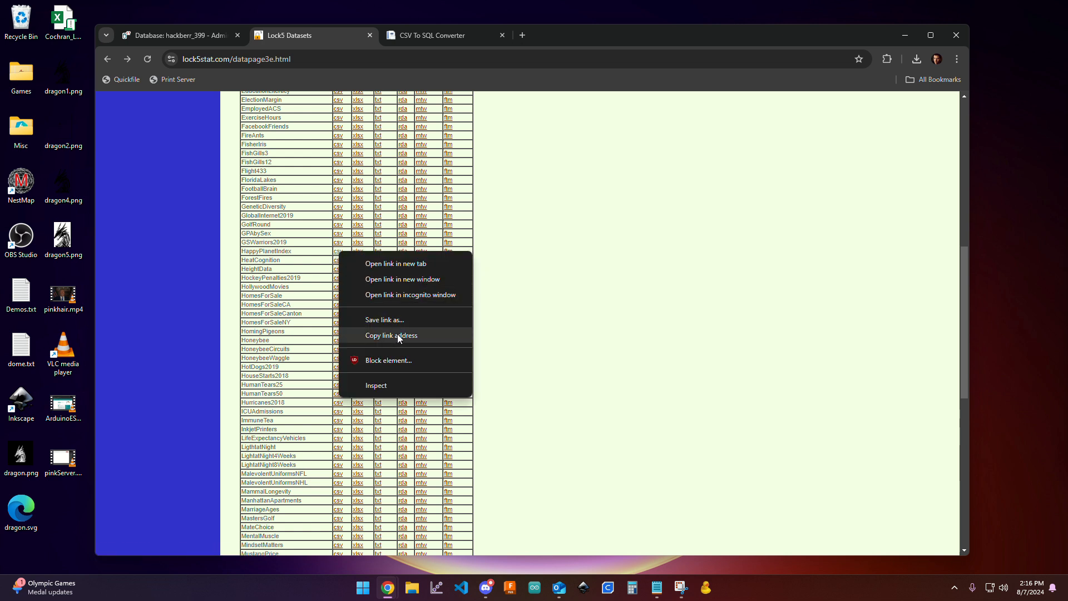
left_click(432, 35)
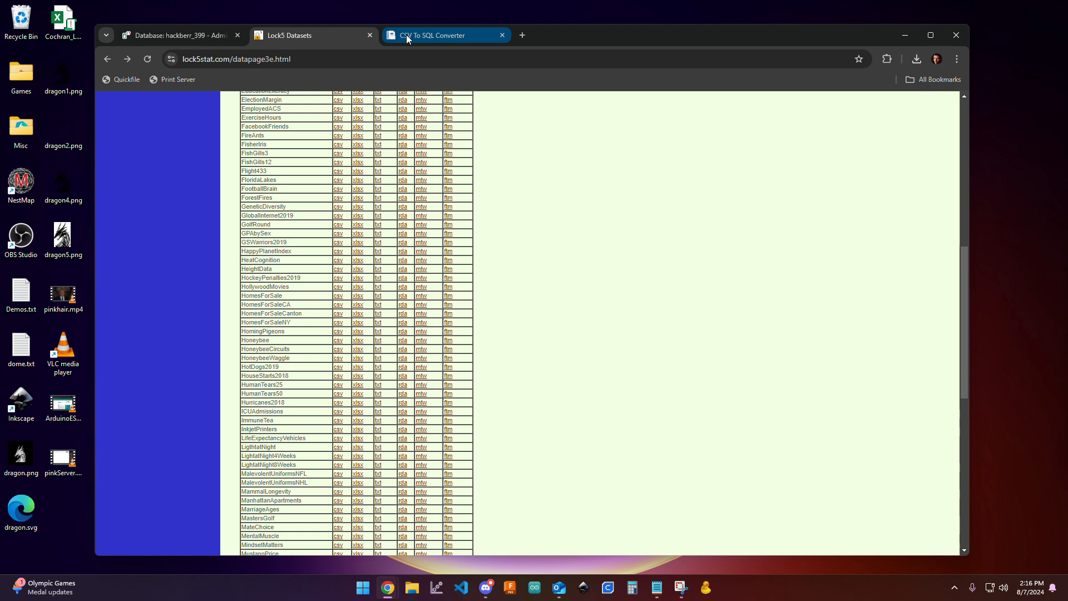
- Switch to the CSV To SQL Converter tab, briefly checking the Adminer database page on the way
left_click(440, 34)
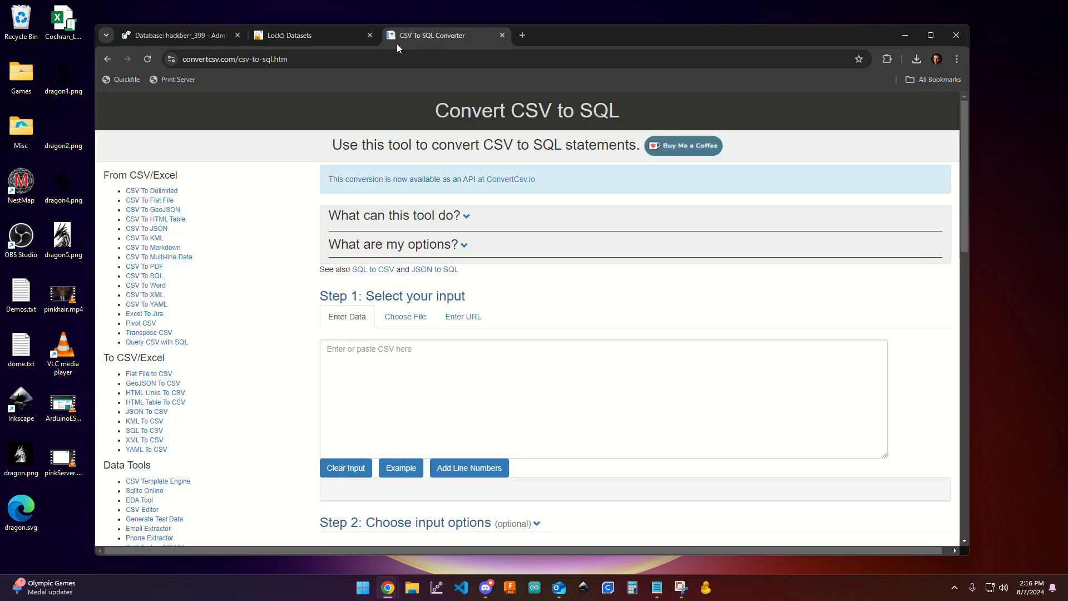
mouse_move(404, 42)
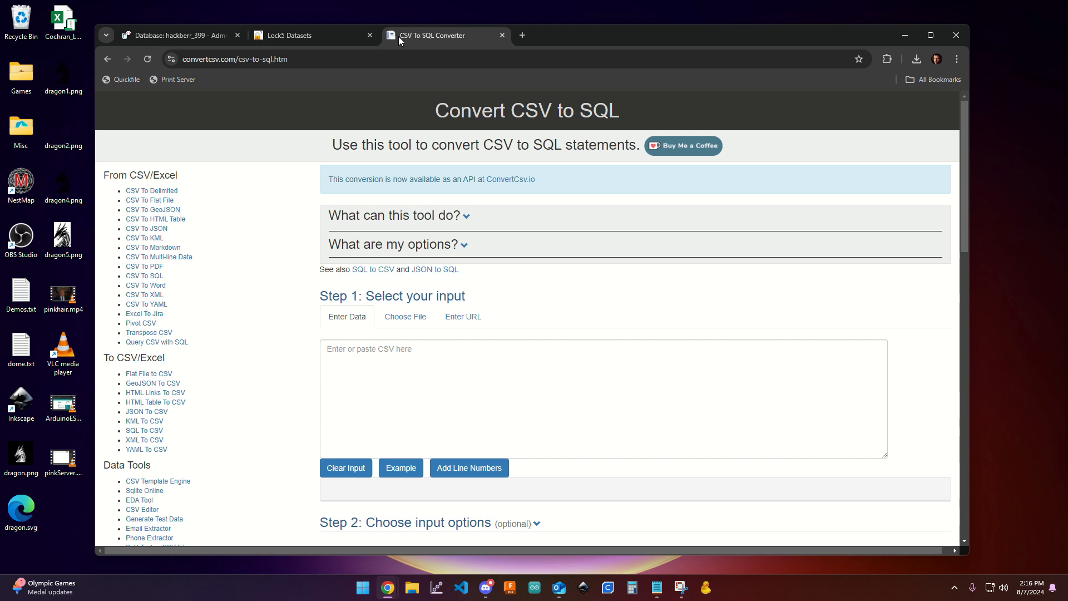
mouse_move(407, 42)
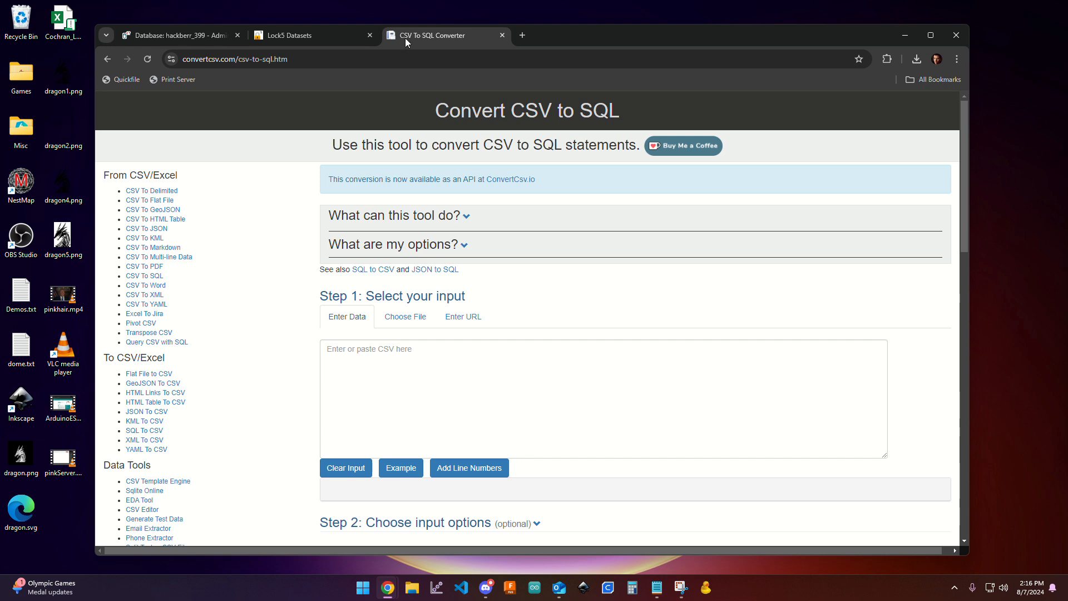
mouse_move(426, 43)
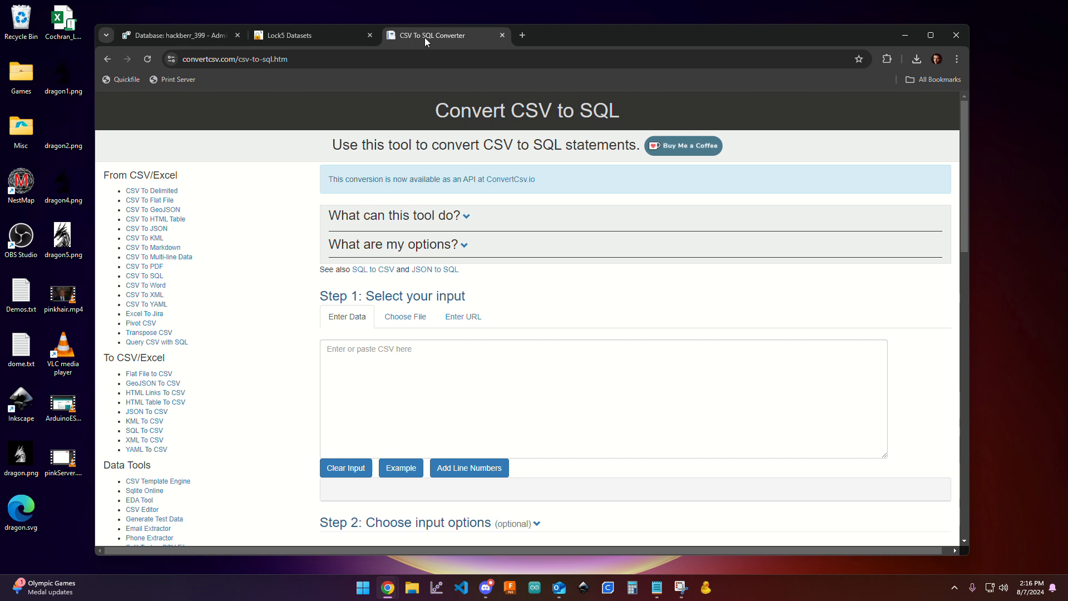
left_click(178, 35)
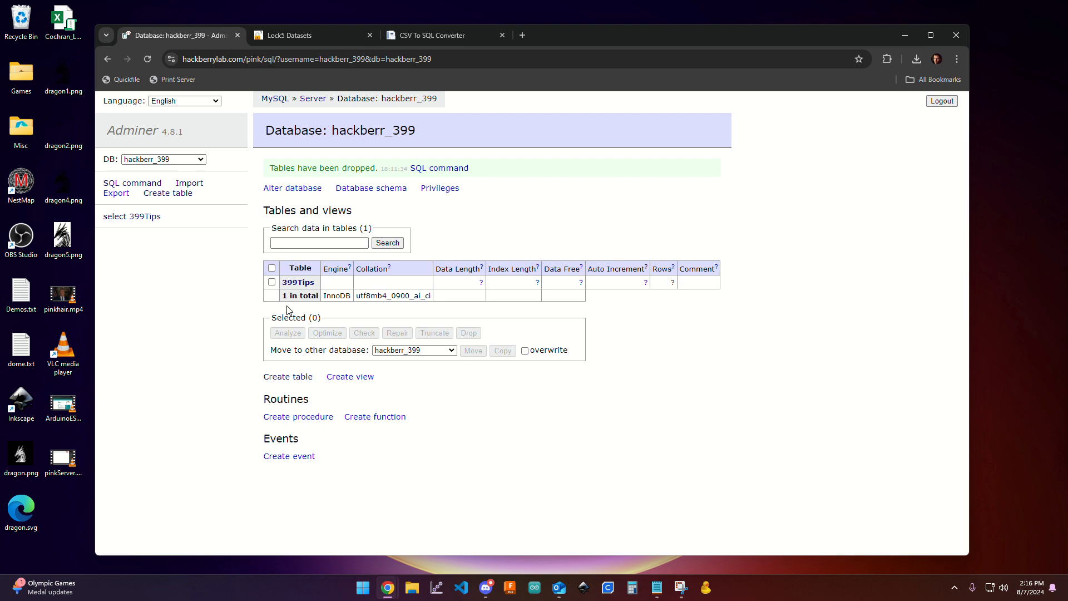
left_click(435, 35)
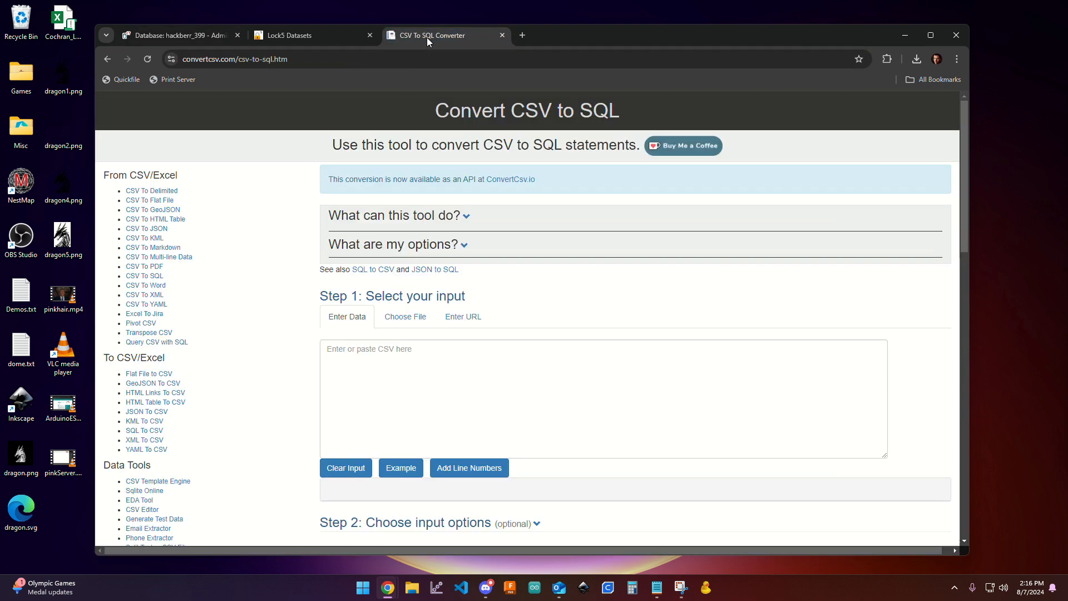
mouse_move(387, 278)
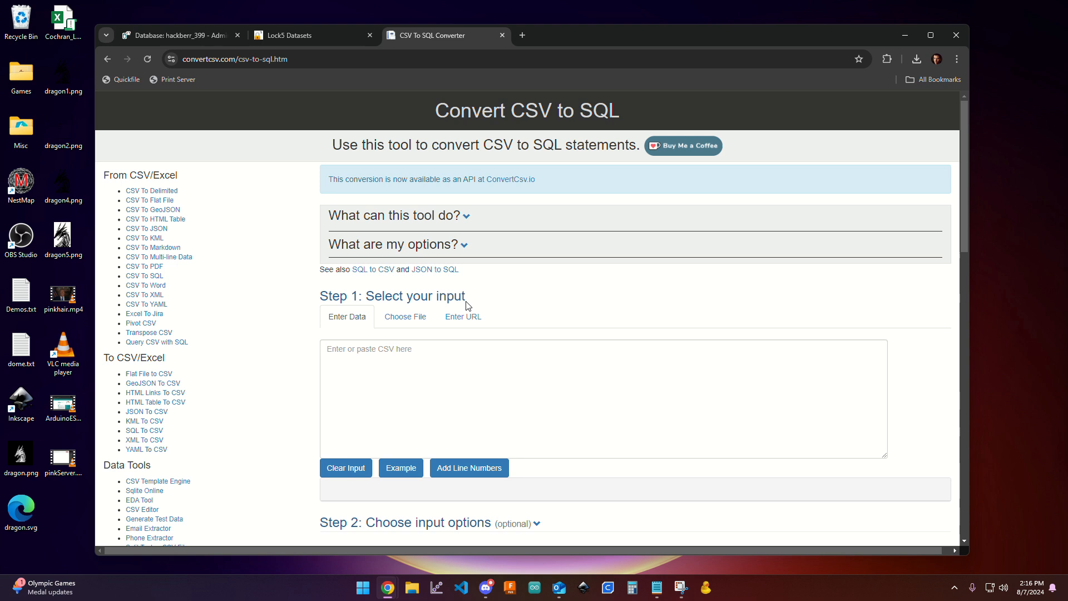
mouse_move(459, 322)
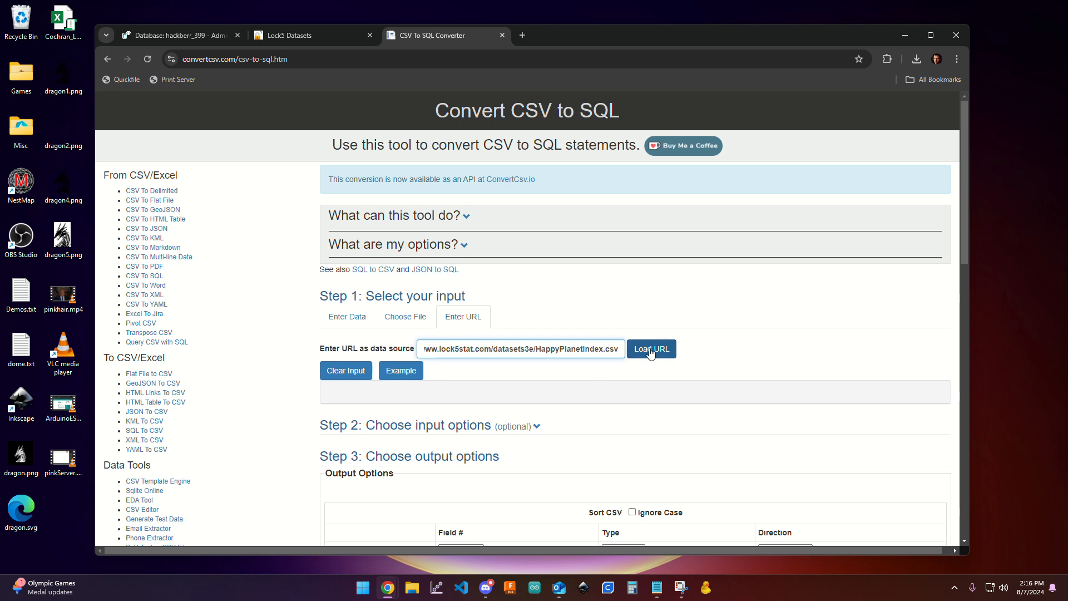
- Load the CSV from its URL (11 fields, 143 records) and reach the table name field showing mytable
left_click(652, 348)
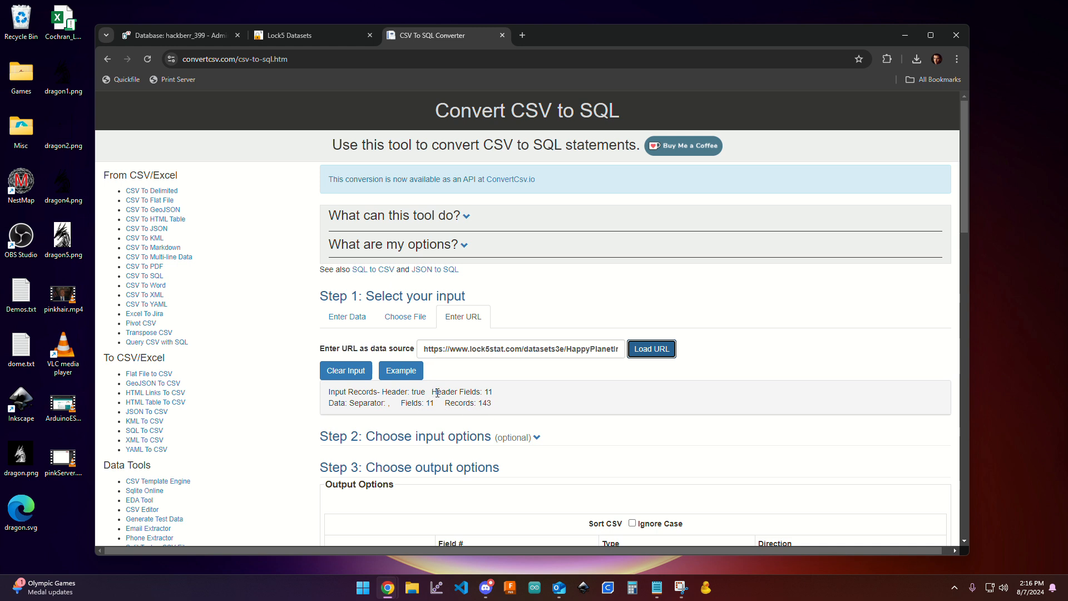
scroll("down", 3)
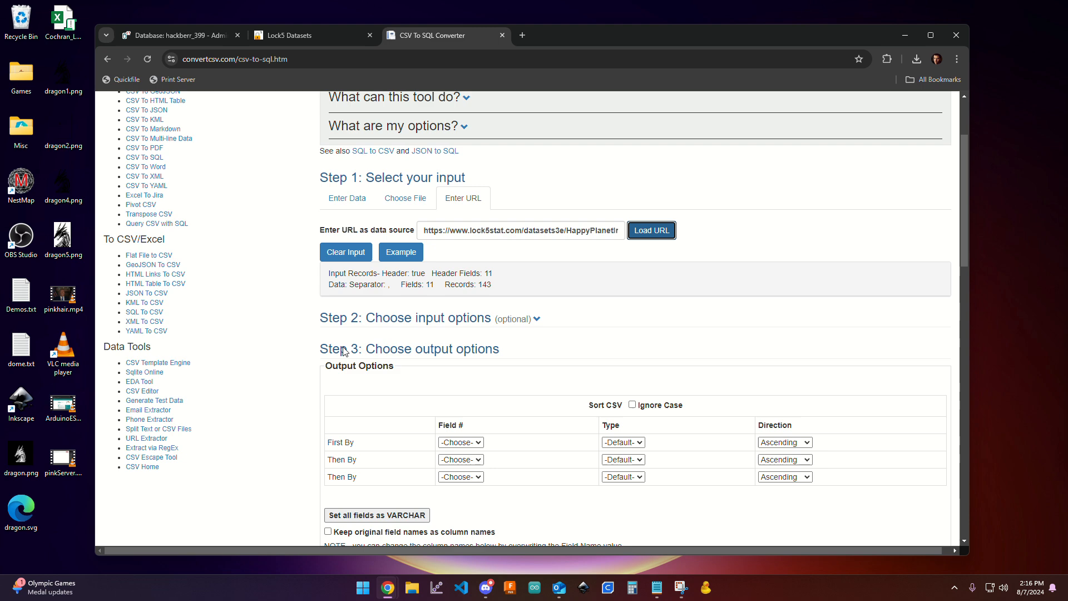
scroll("down", 3)
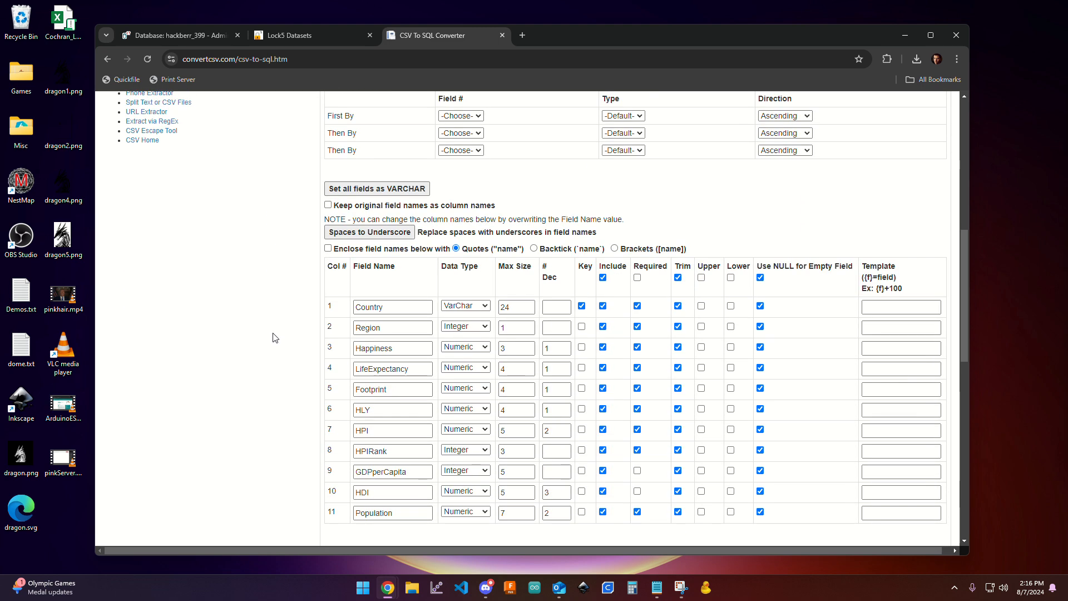
scroll("down", 3)
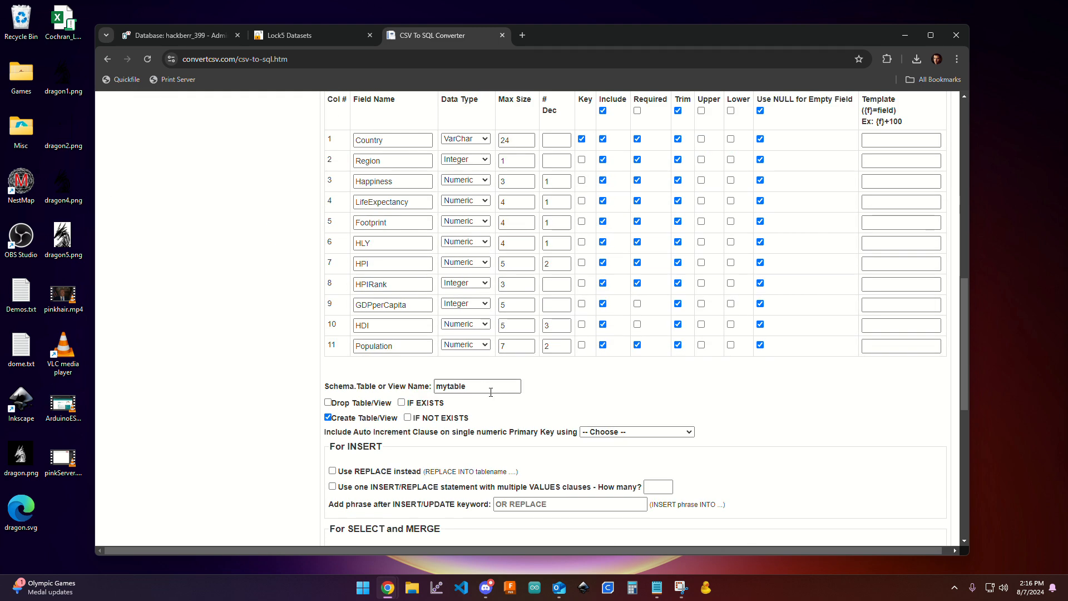
double_click(452, 386)
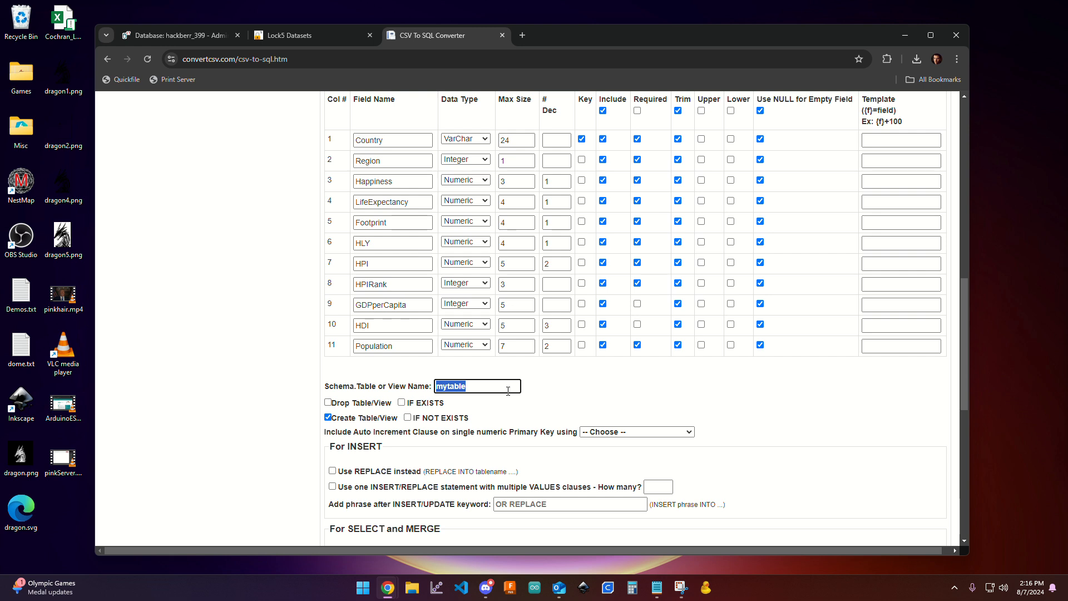
- Replace the table name mytable with 399Planet and move down to the Step 4 output area
type("399")
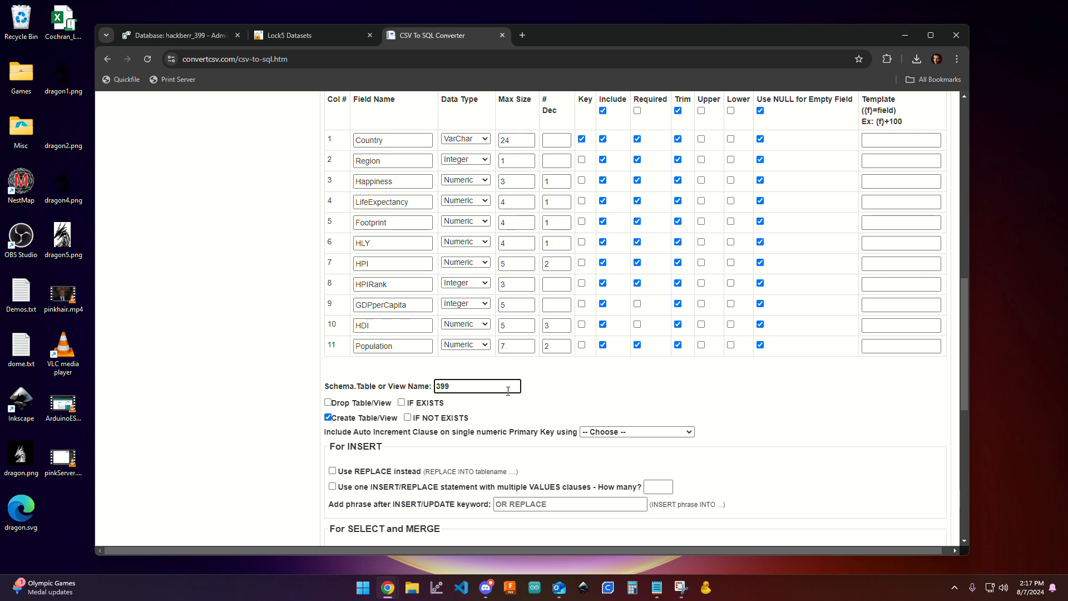
type("Planet")
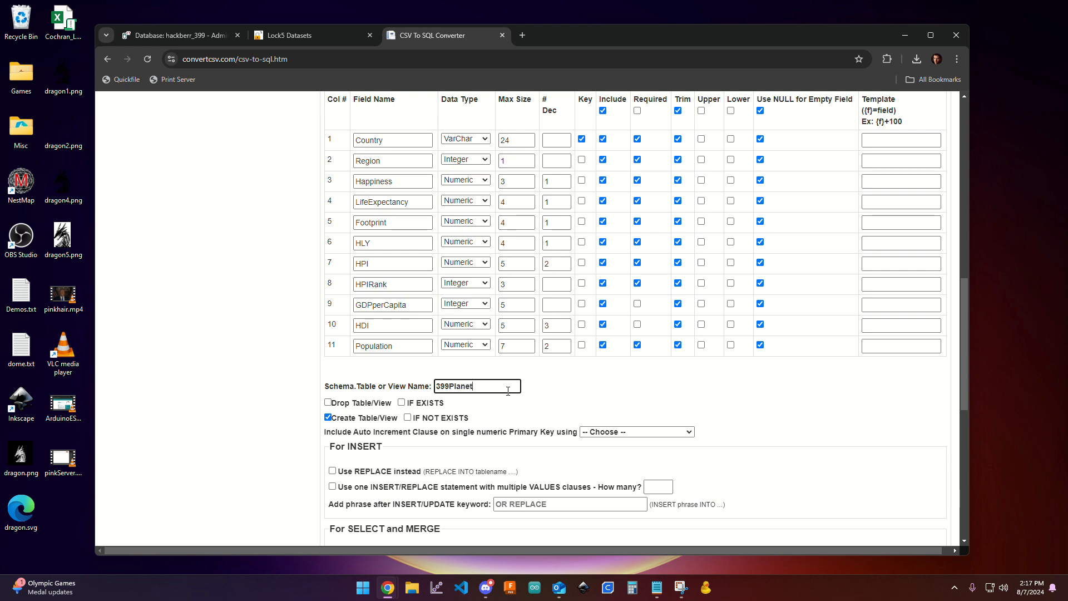
scroll("down", 3)
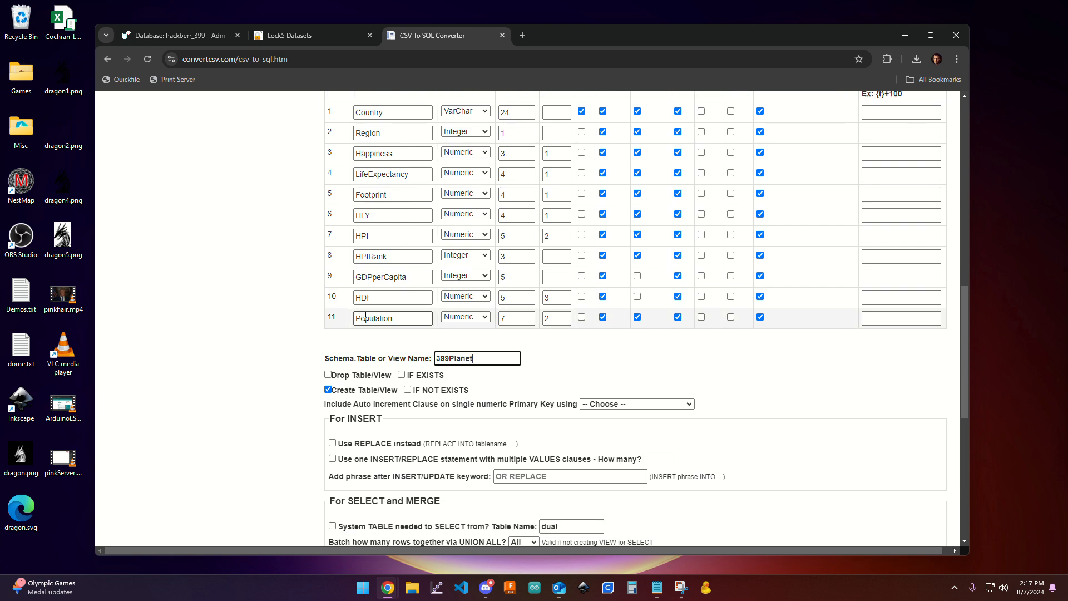
left_click(348, 330)
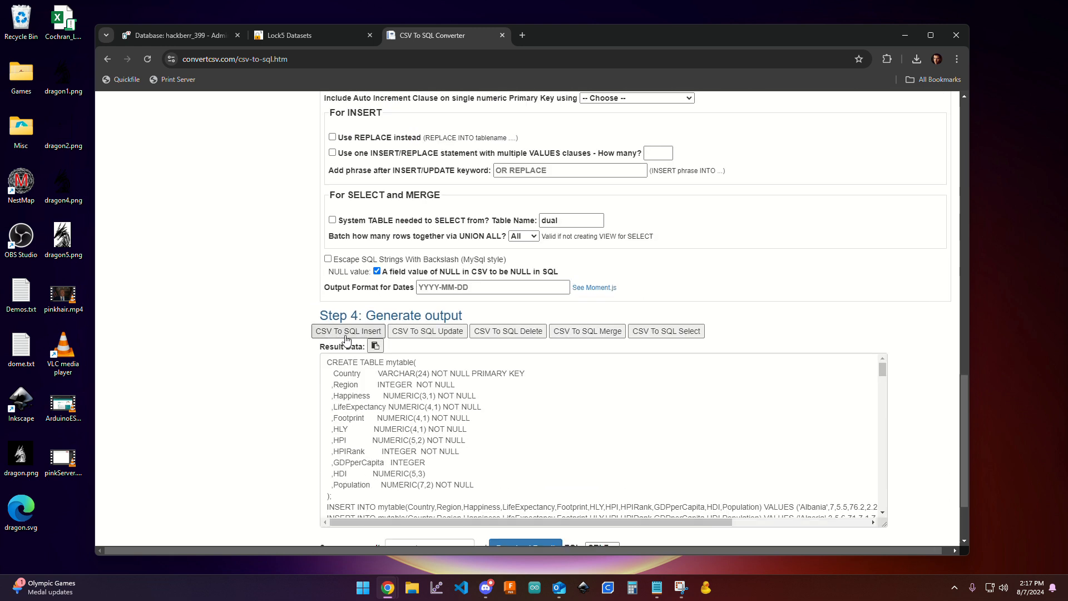
- Regenerate the INSERT SQL for table 399Planet and copy the full result text
left_click(348, 332)
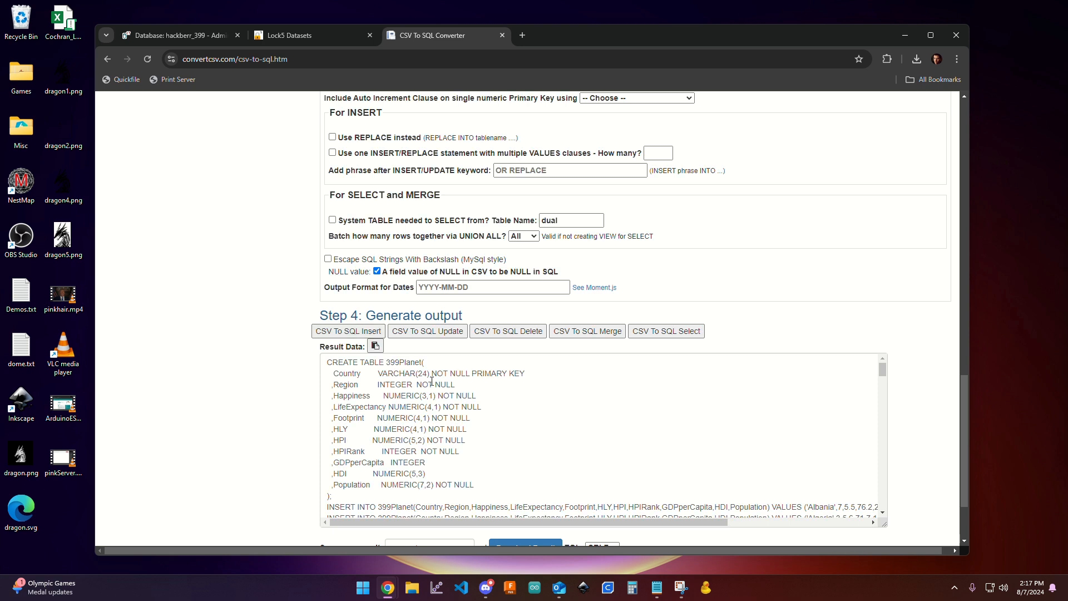
mouse_move(445, 410)
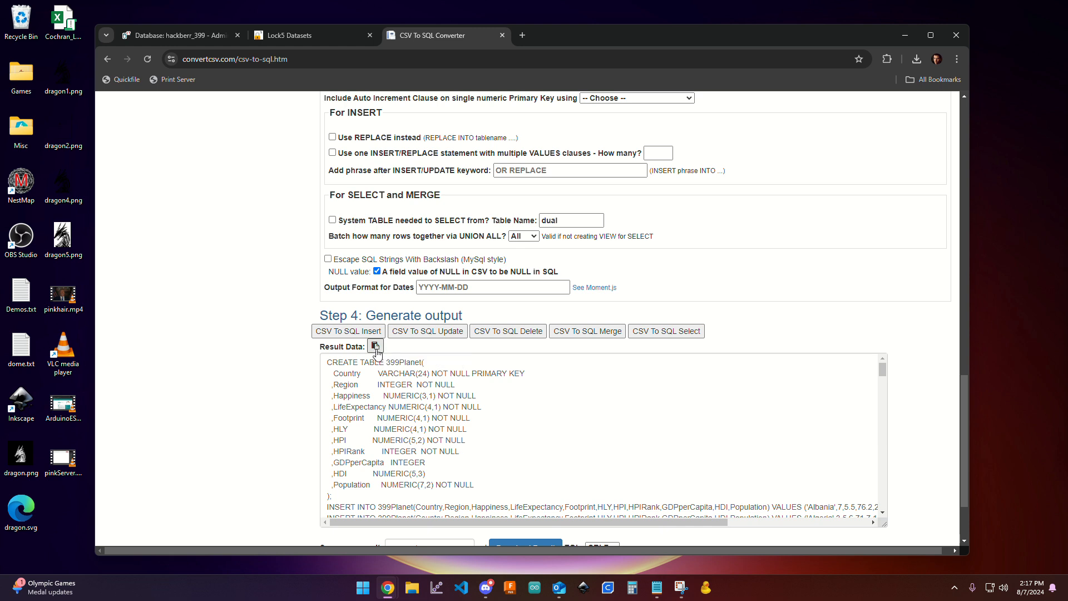
left_click(375, 346)
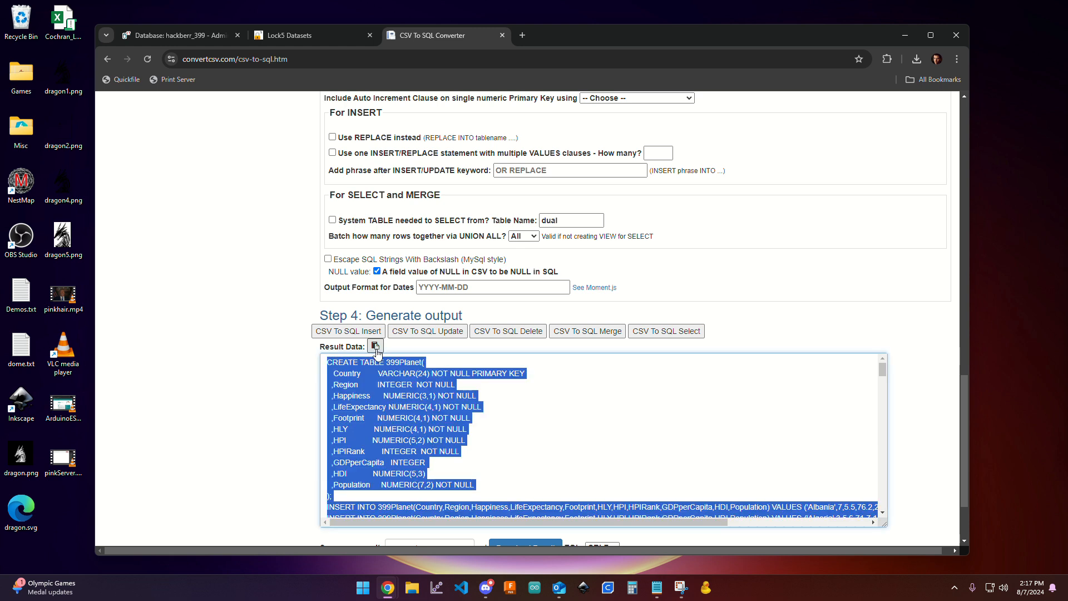
left_click(178, 35)
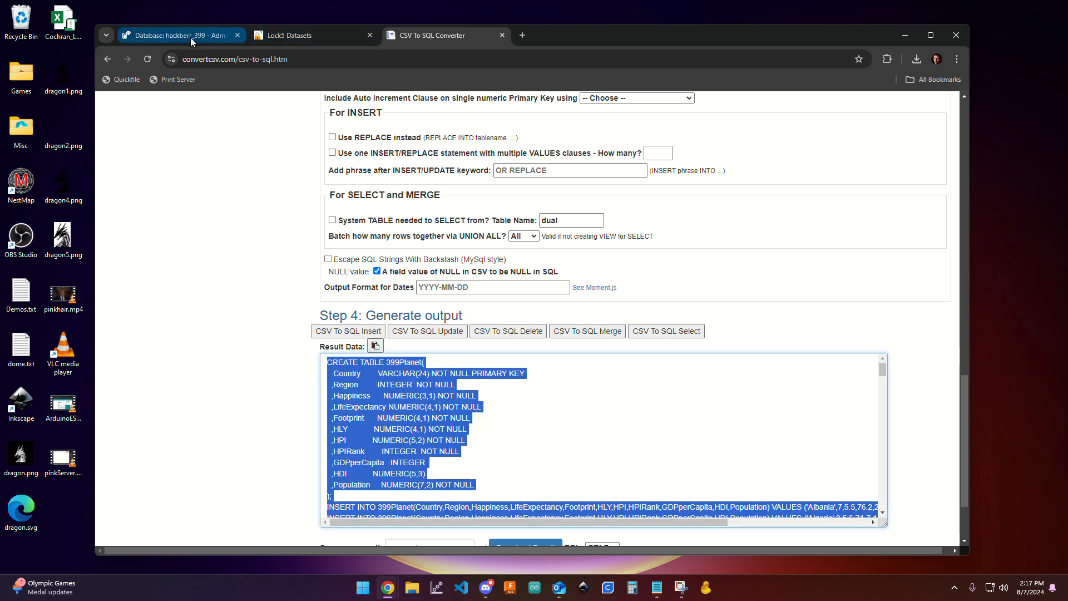
- Paste the 399Planet SQL into a new Adminer SQL command and execute it
left_click(178, 34)
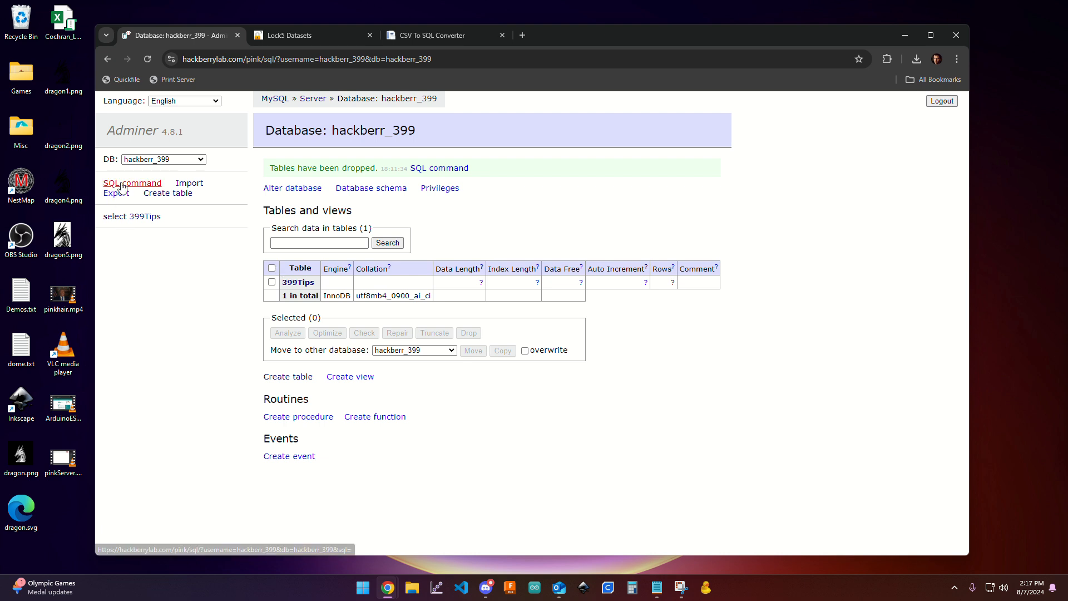
left_click(132, 183)
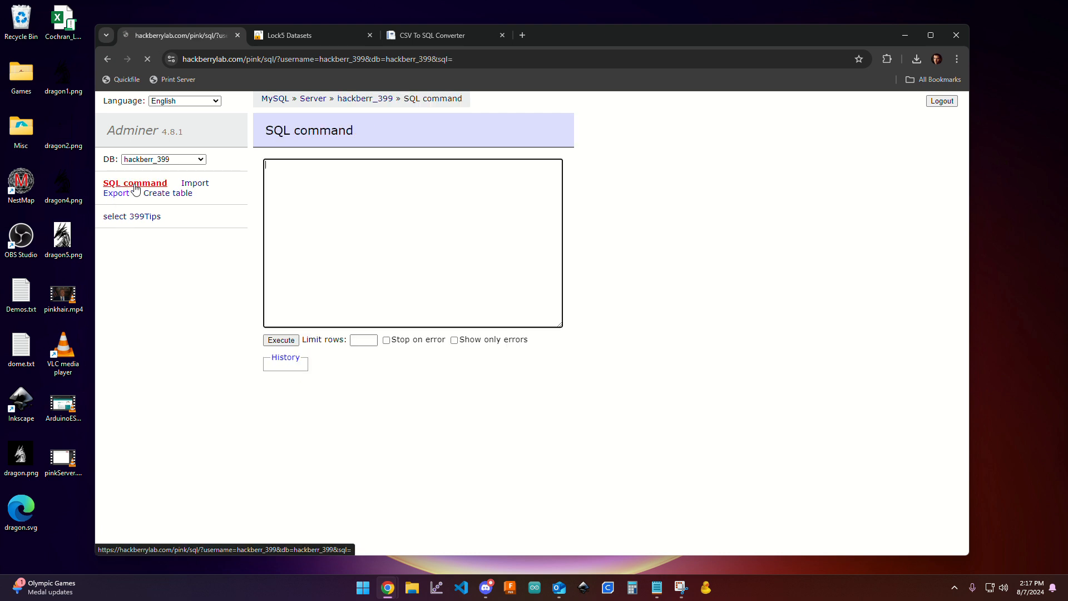
right_click(325, 179)
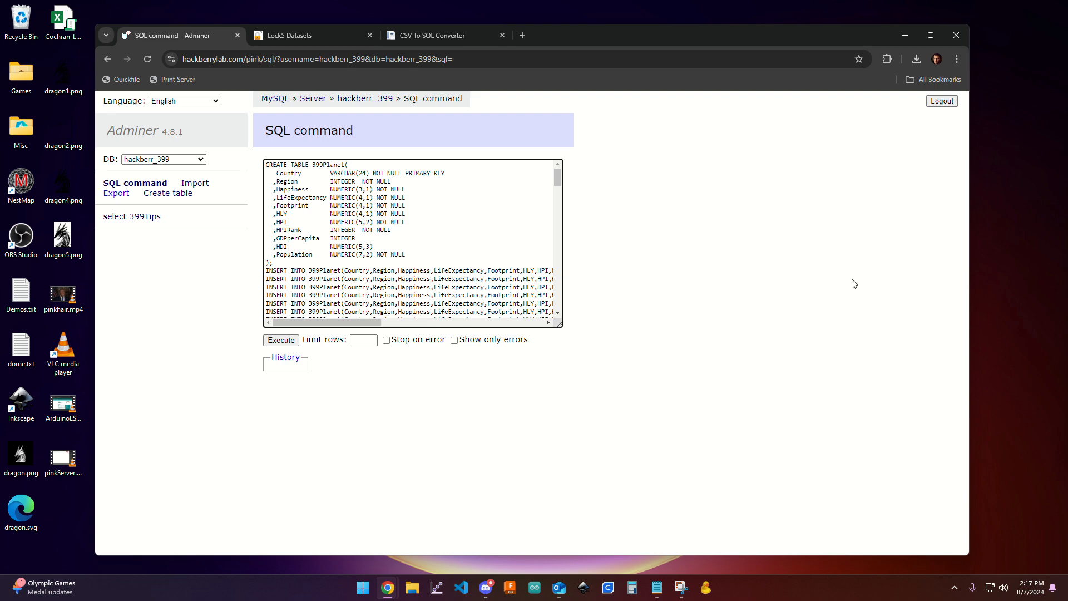
mouse_move(282, 340)
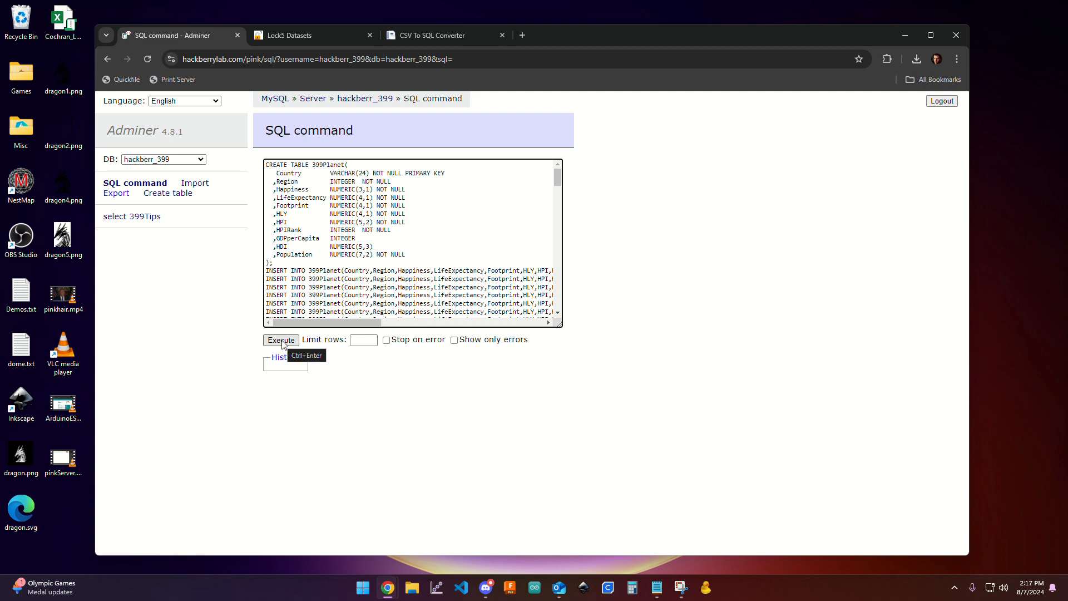
left_click(282, 340)
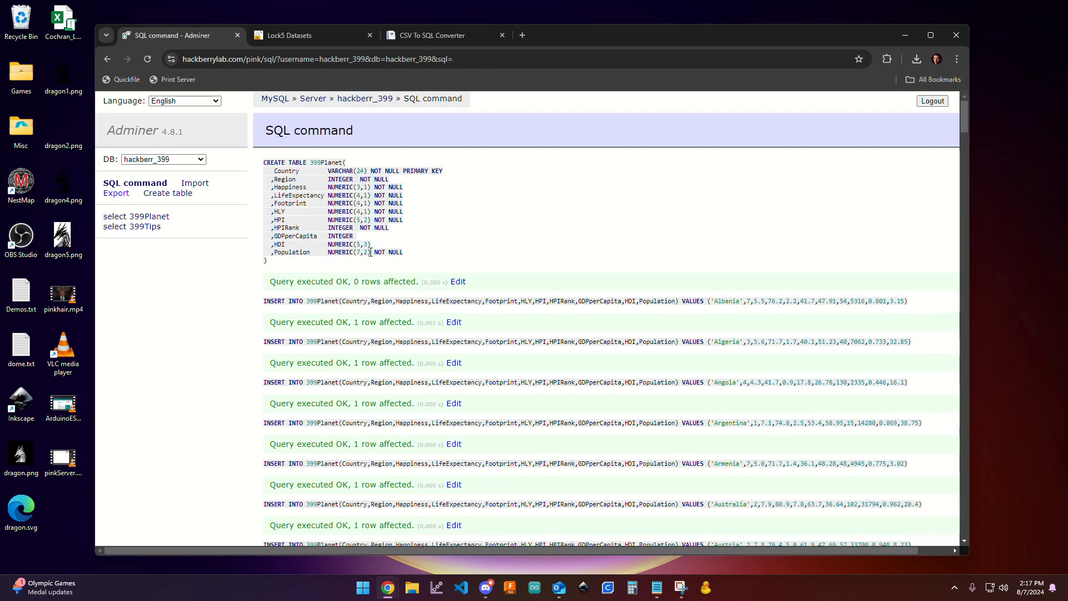
mouse_move(146, 227)
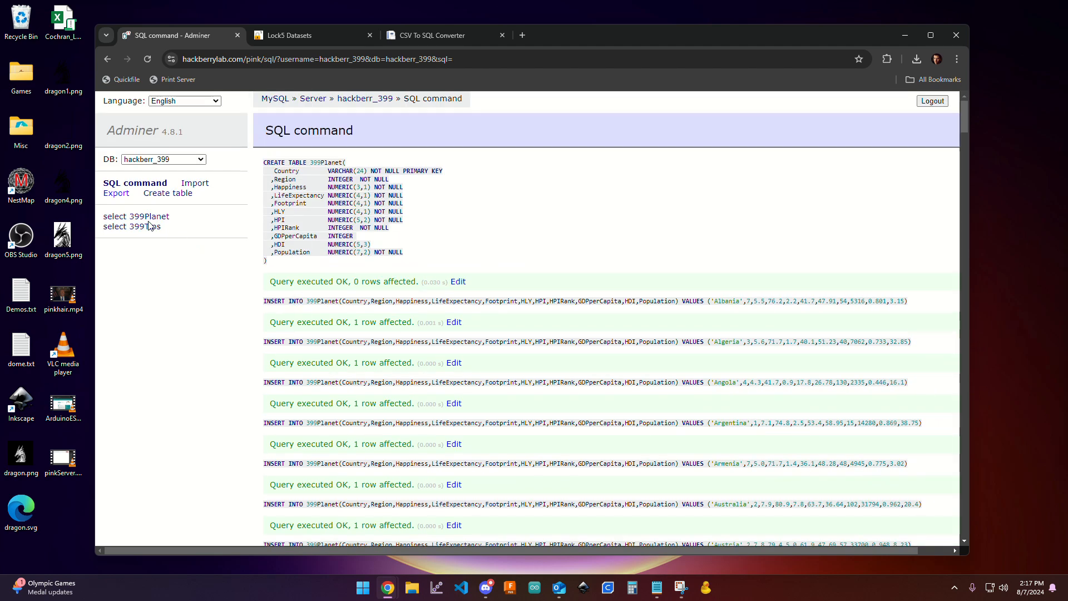
mouse_move(148, 216)
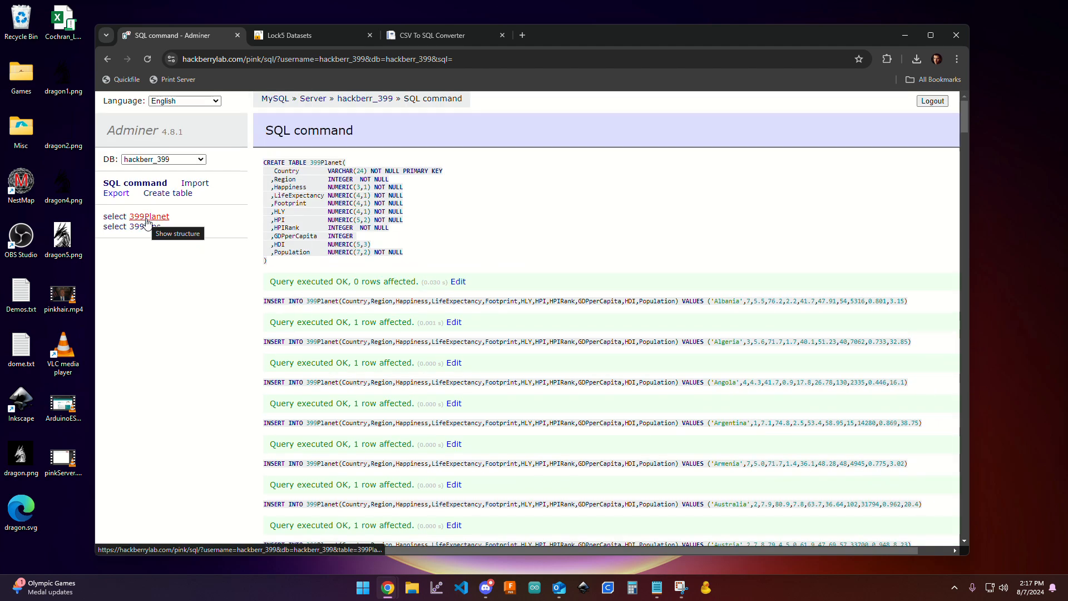
- Show the 399Planet structure: eleven columns from Country to Population, Country as primary key
left_click(149, 216)
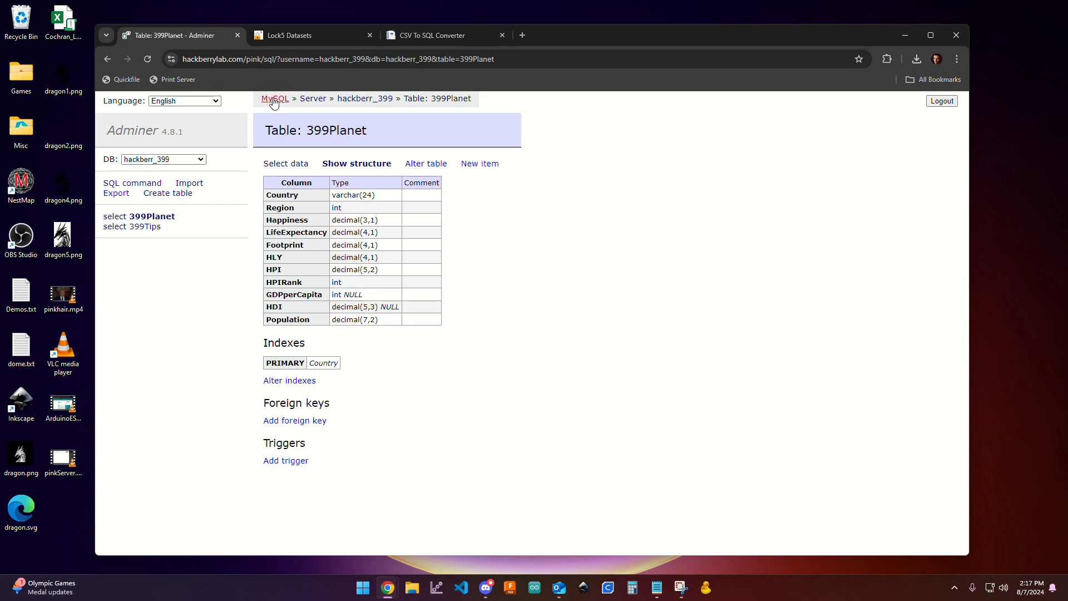
mouse_move(285, 172)
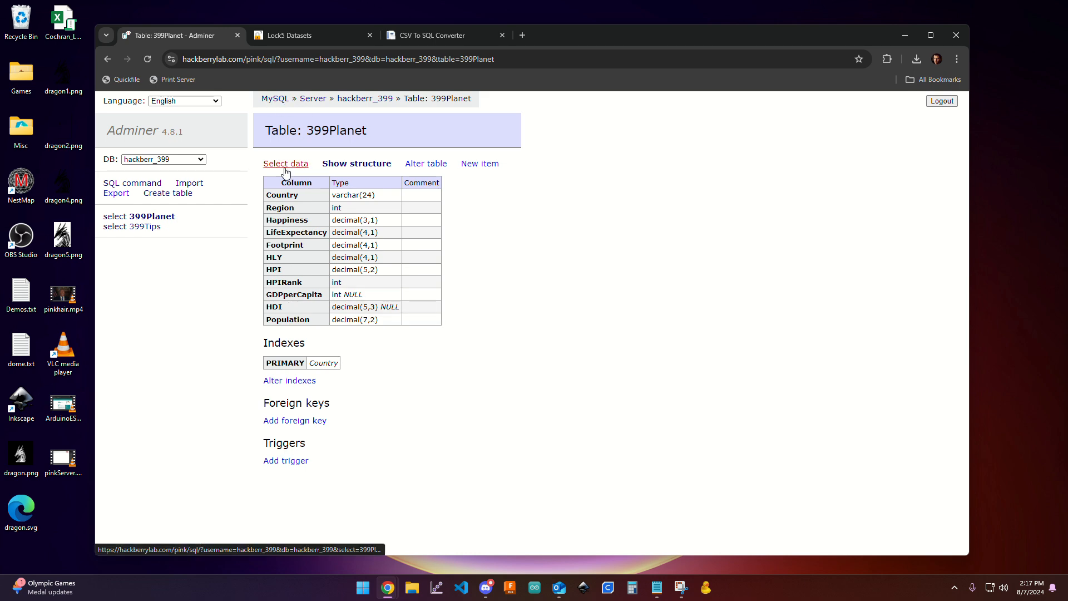
- Select data from 399Planet, listing 143 country rows starting with Albania
left_click(285, 164)
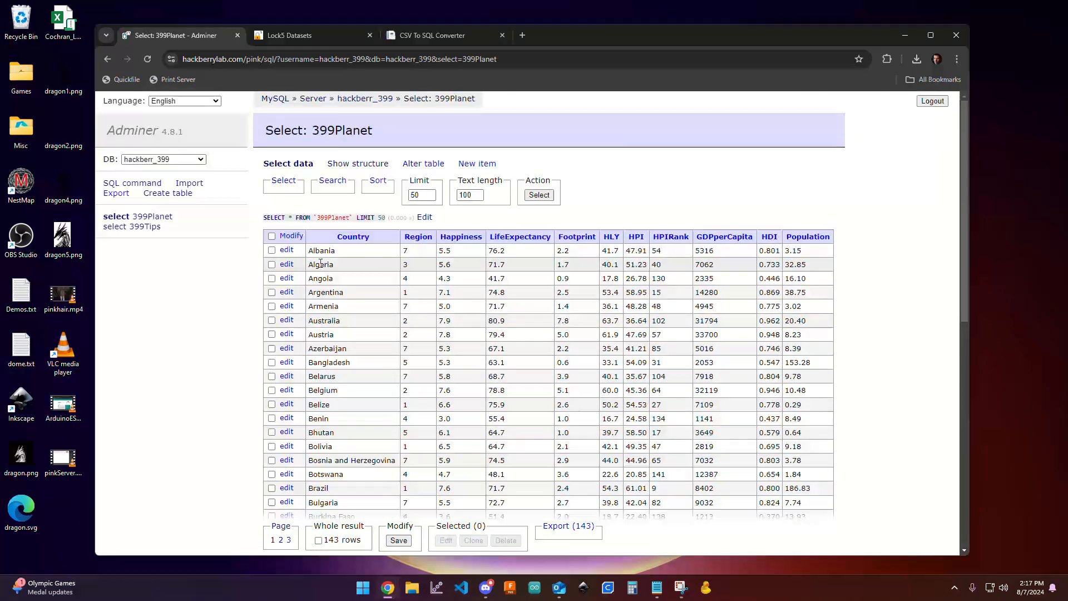
mouse_move(830, 351)
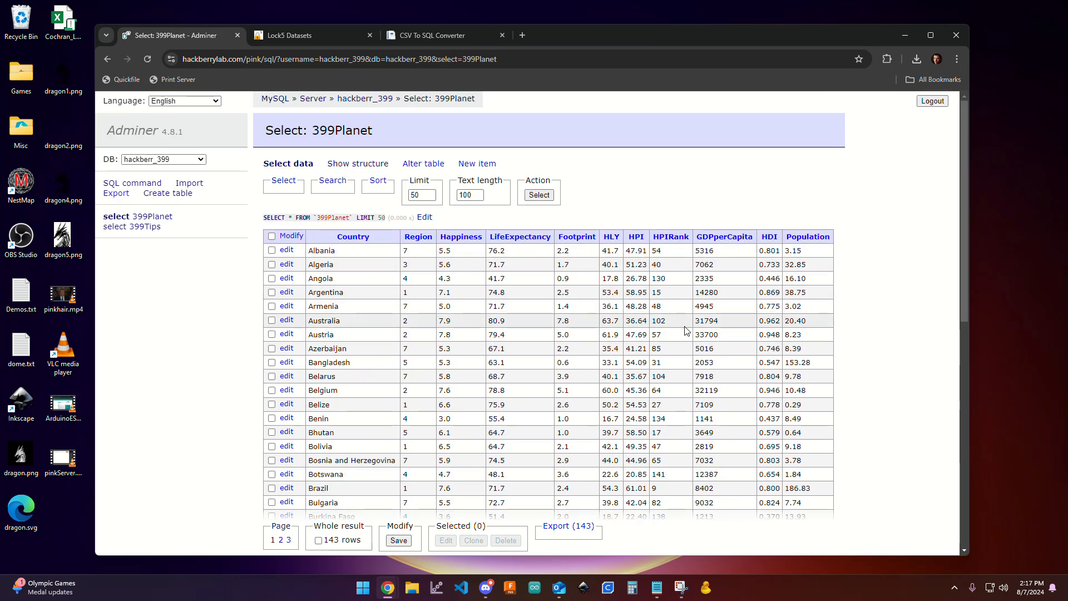
mouse_move(678, 342)
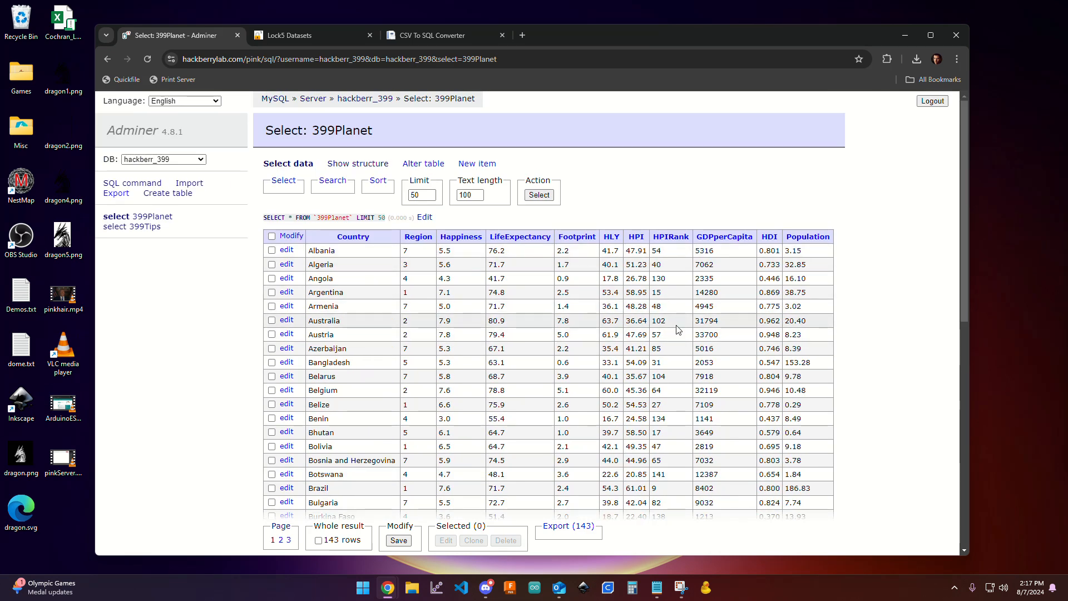